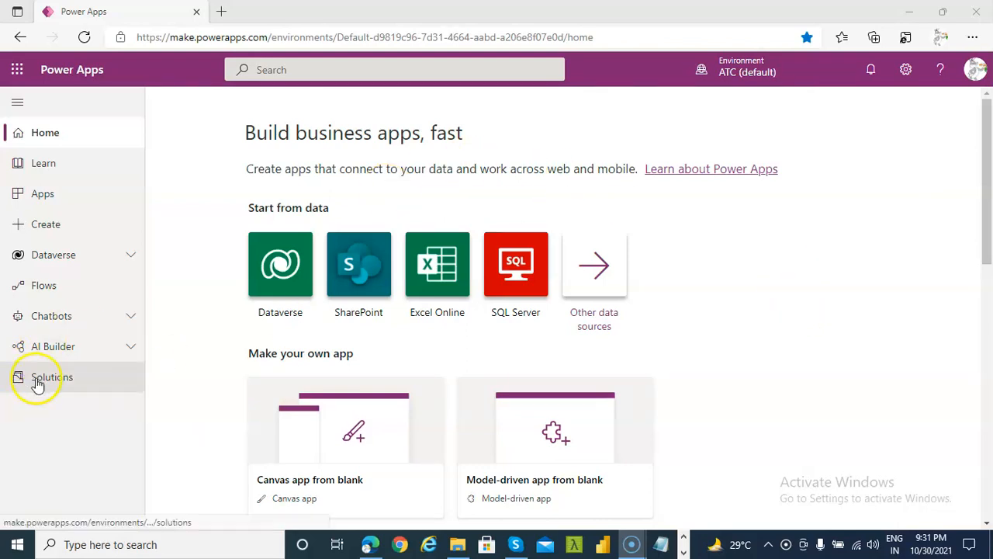
Step: From Solutions, start a new solution named SolutionD365Dashboard2 and select a publisher
left_click(52, 376)
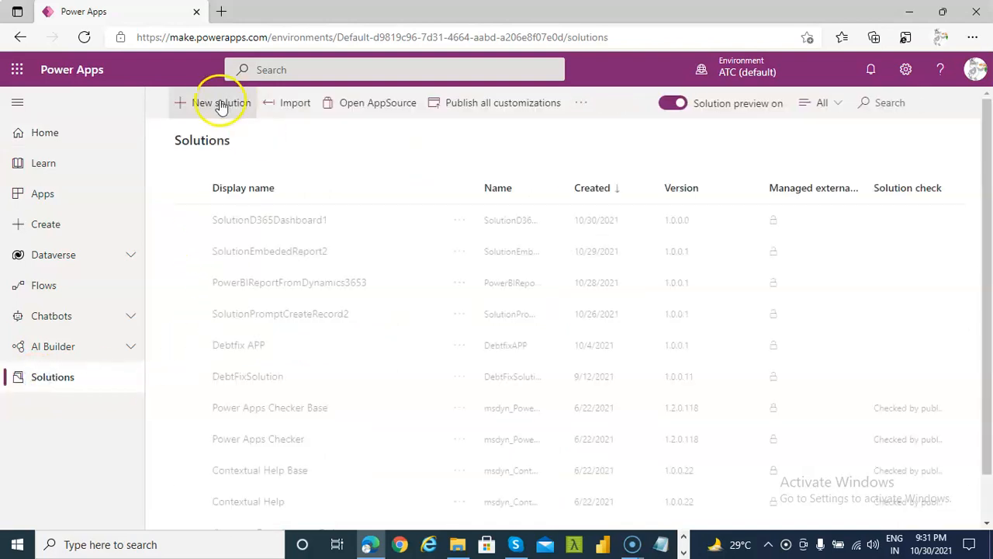
left_click(222, 103)
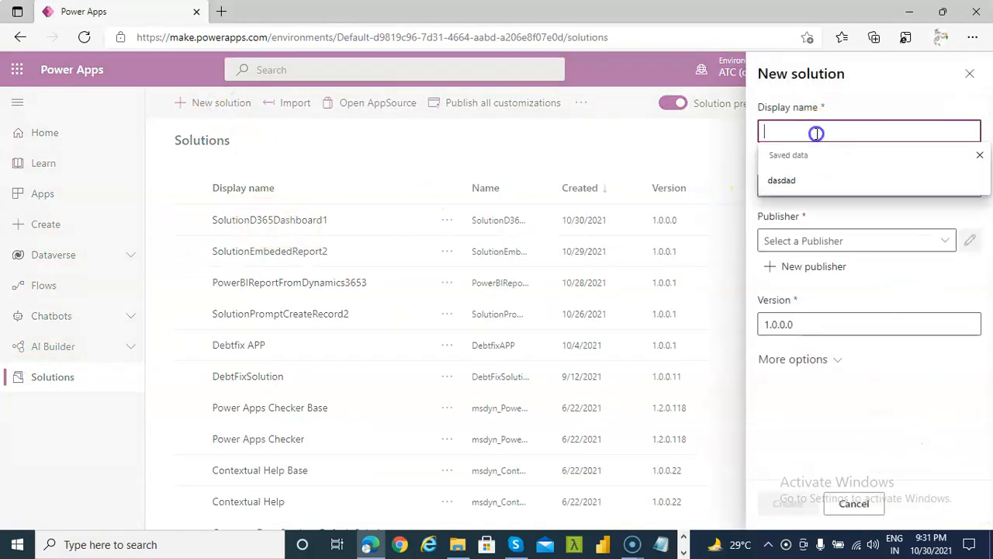
type("Solu")
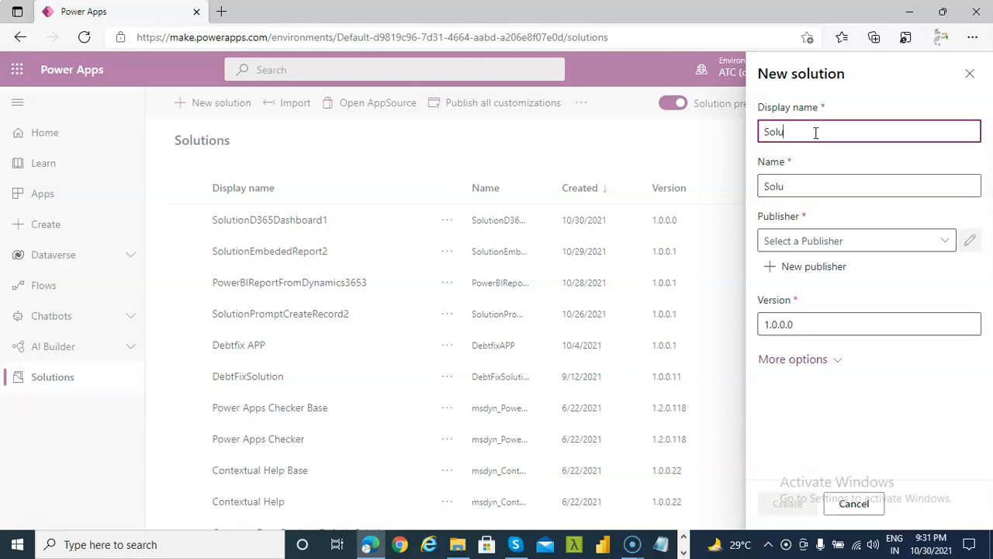
type("tionD365")
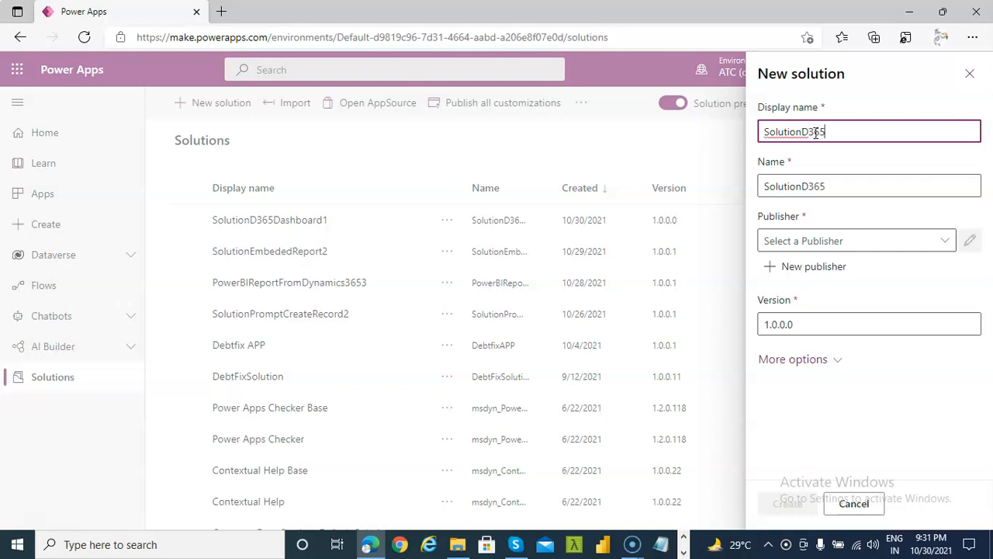
type("Dashboard2")
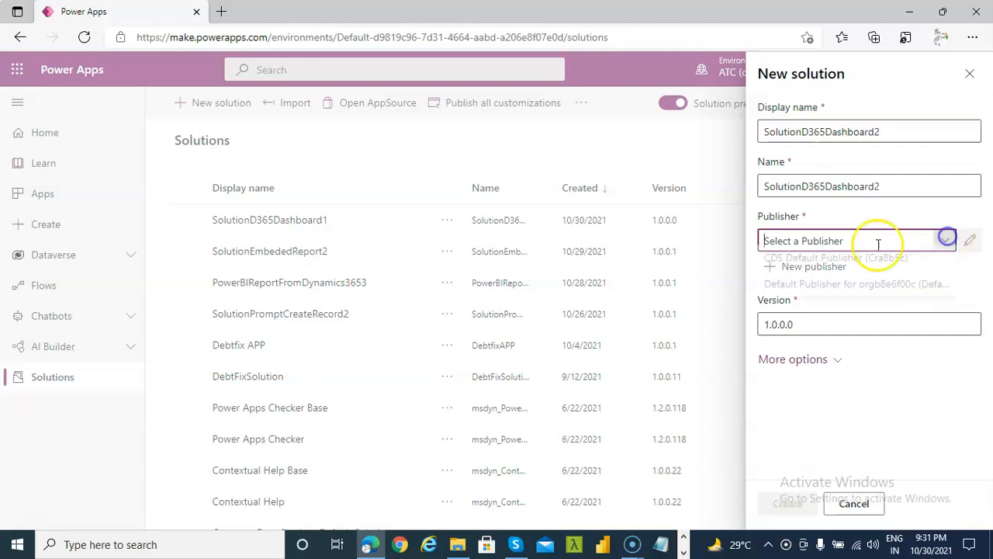
left_click(856, 283)
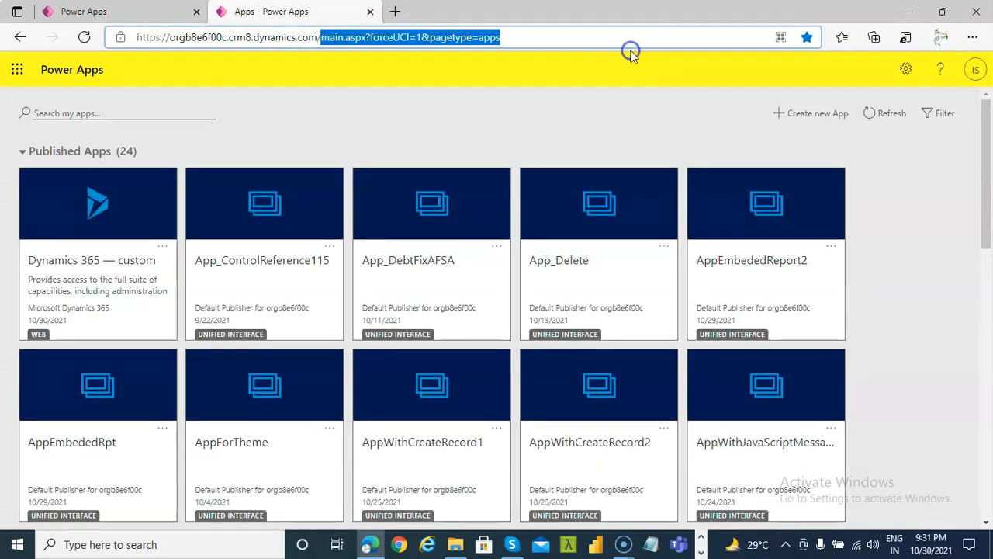
mouse_move(813, 113)
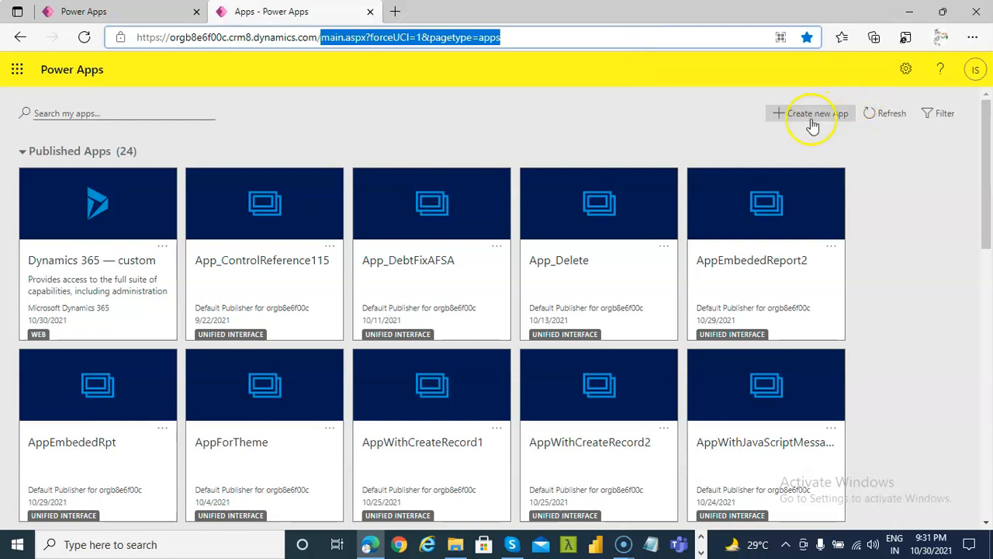
Step: On Published Apps, choose Create new App to reach the Create a New App form
left_click(811, 113)
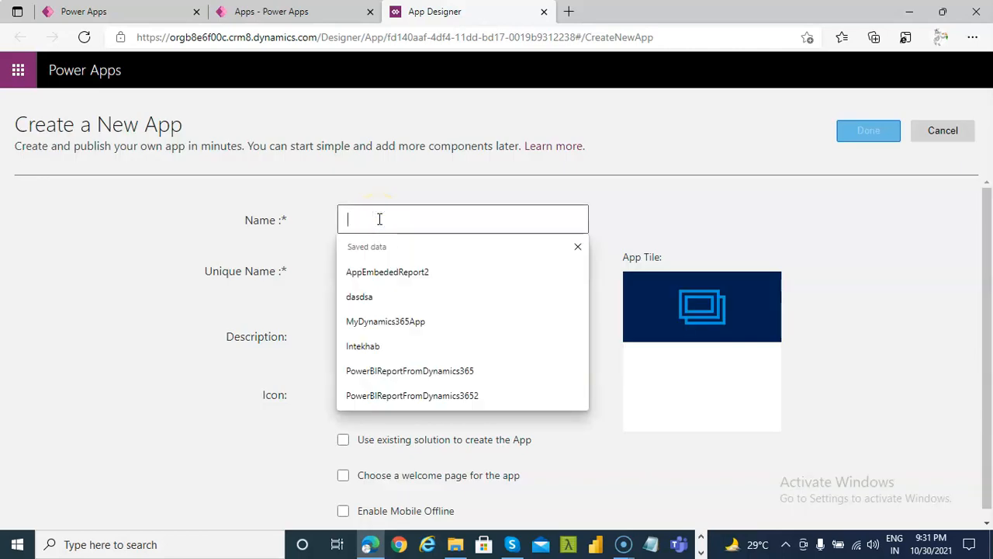
Step: Name the app AppD365Dashboard2 and build it from existing solution SolutionD365Dashboard2
type("AppD")
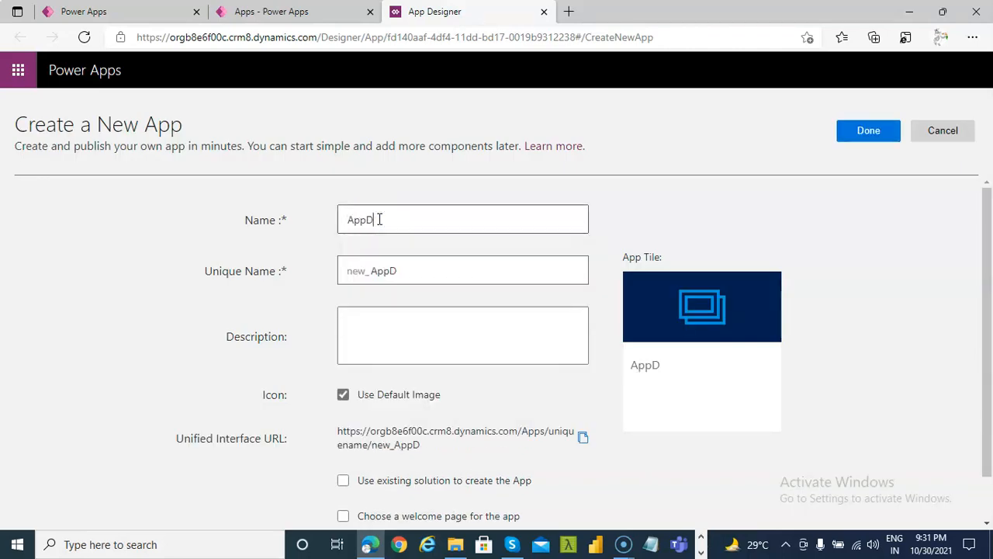
type("36")
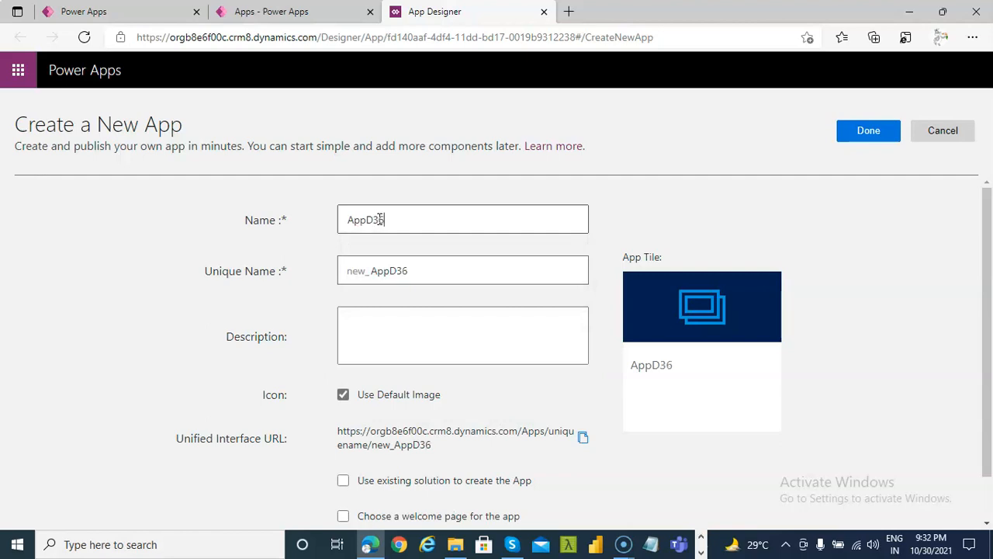
type("5")
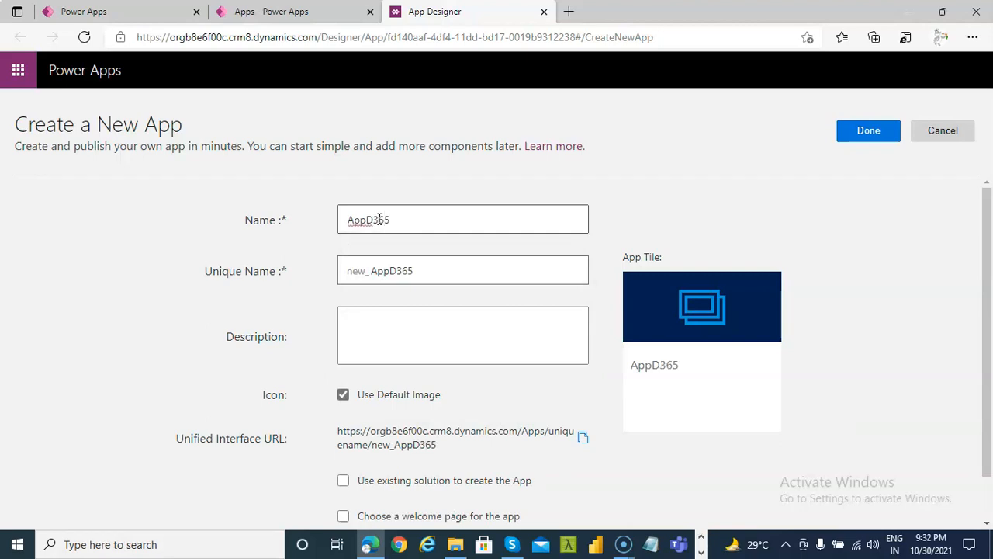
type("Dashboard2")
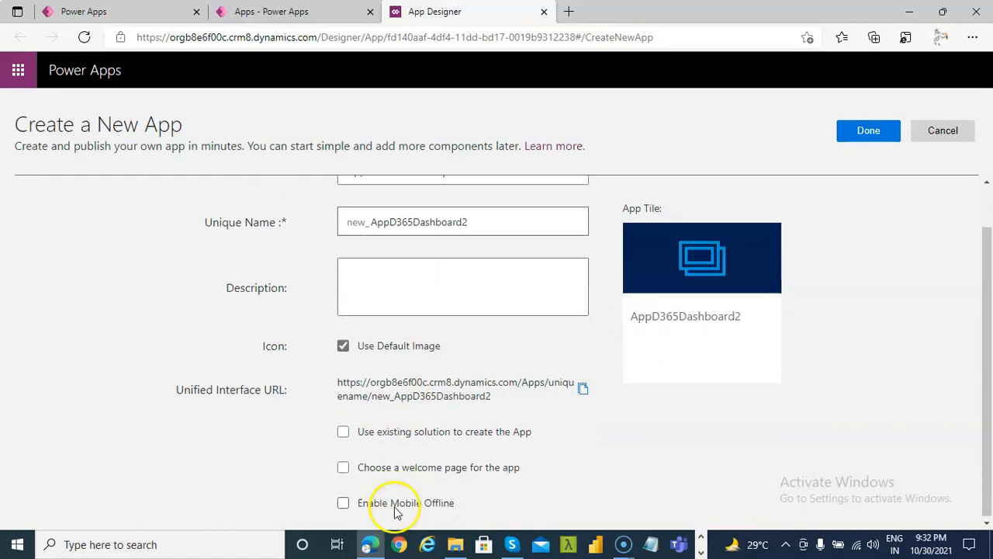
left_click(343, 430)
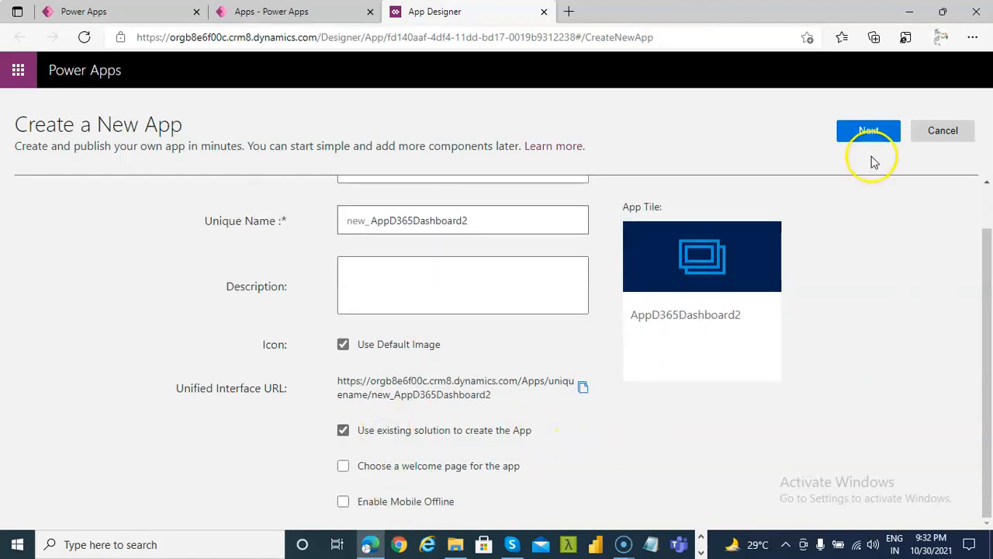
left_click(868, 130)
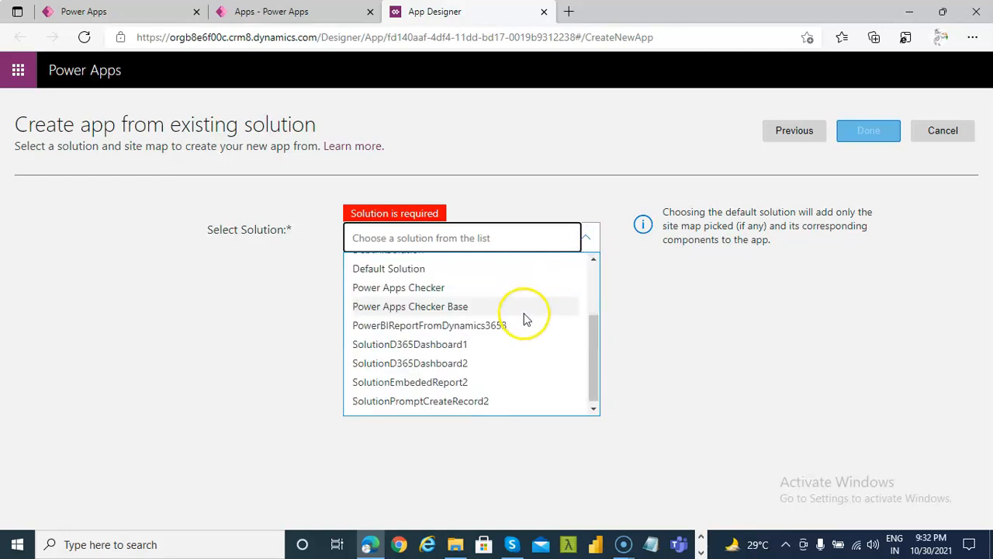
left_click(410, 363)
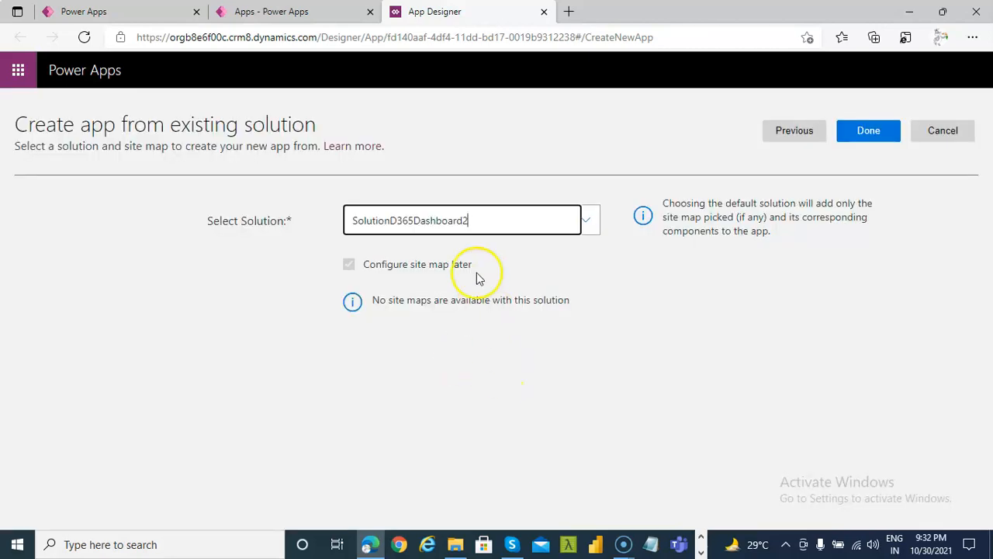
Step: Finish creating the app and make the new subarea a Dashboard defaulting to The Dashboard
left_click(868, 131)
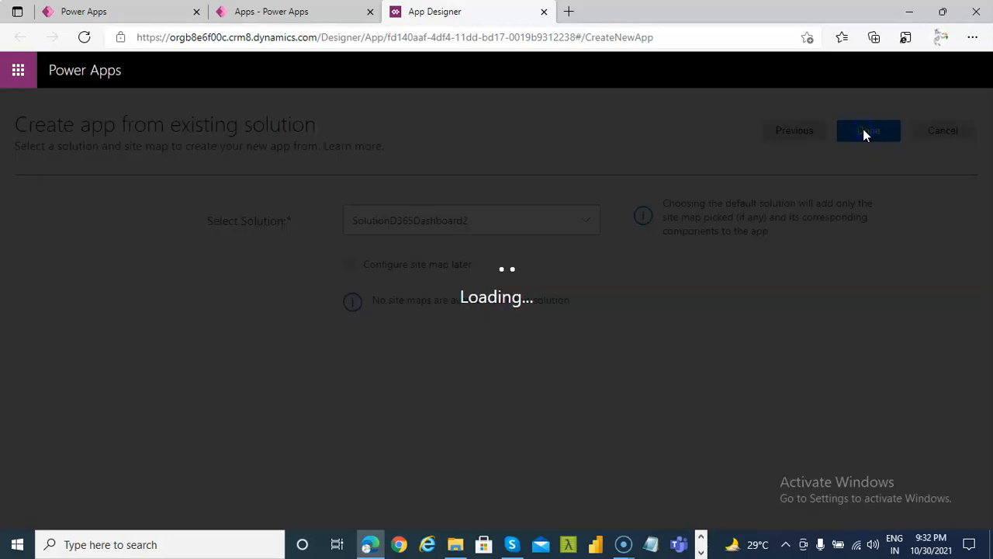
left_click(869, 130)
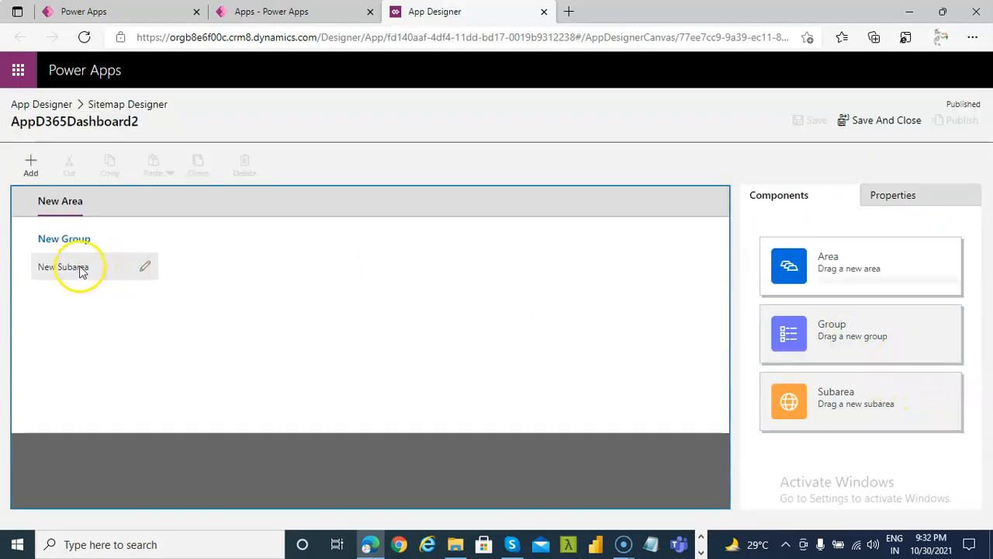
left_click(63, 266)
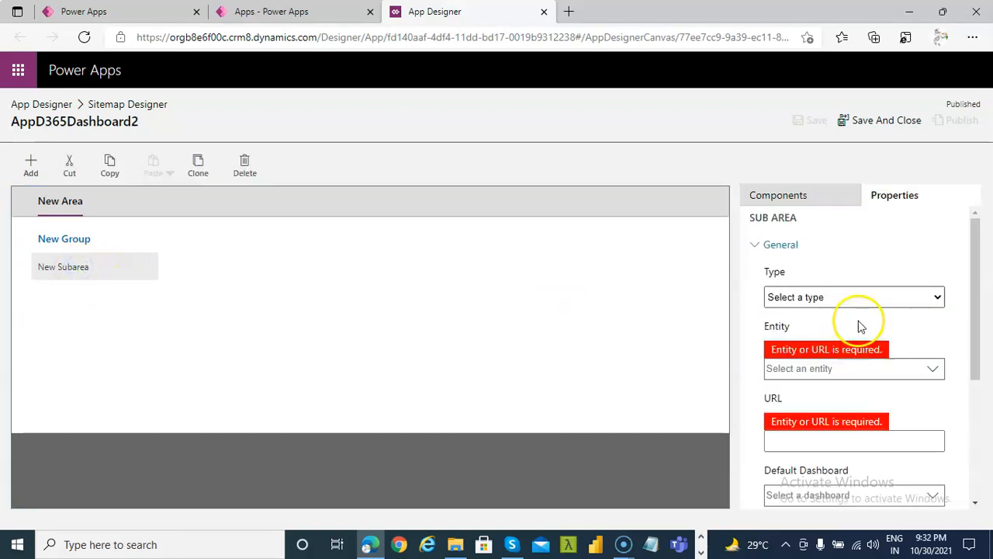
left_click(853, 296)
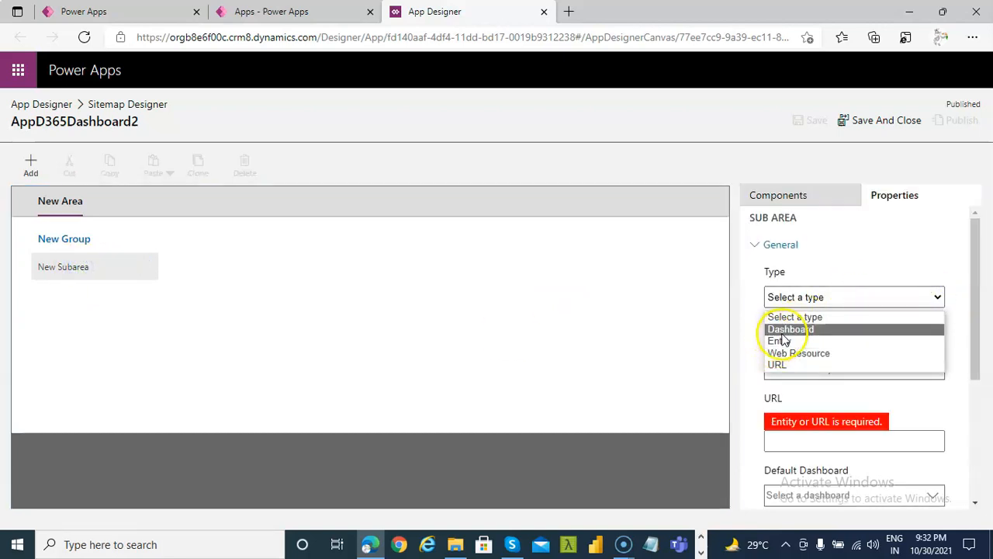
left_click(790, 329)
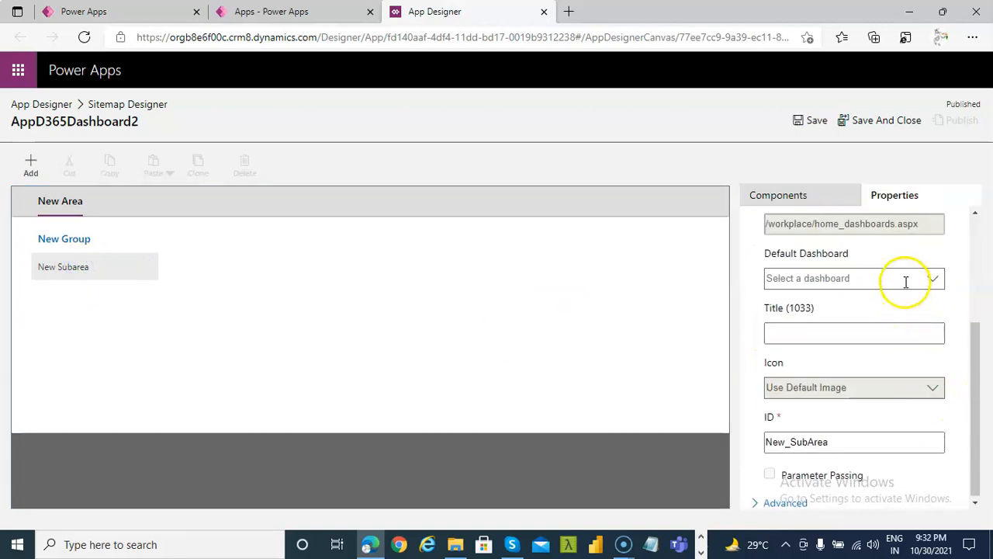
left_click(854, 278)
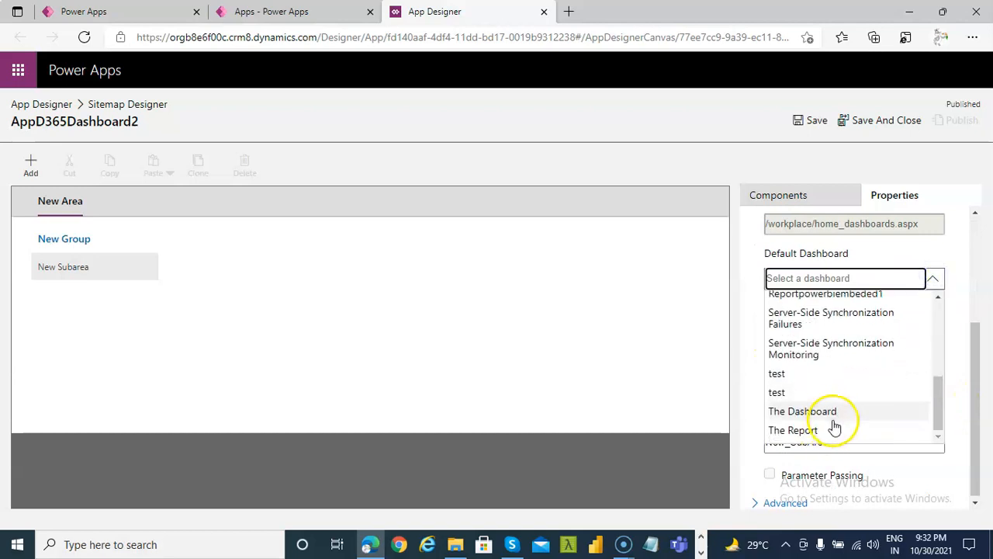
left_click(802, 410)
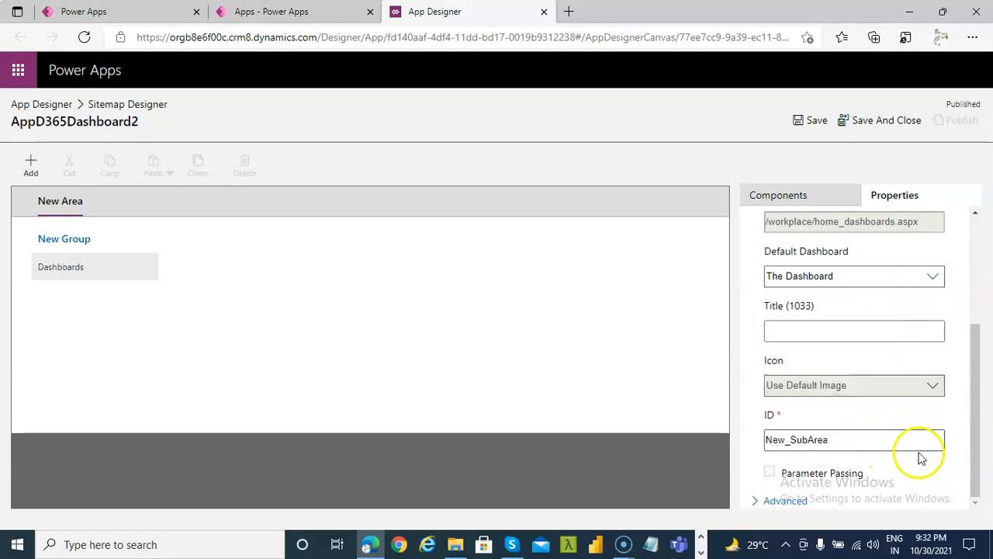
mouse_move(817, 120)
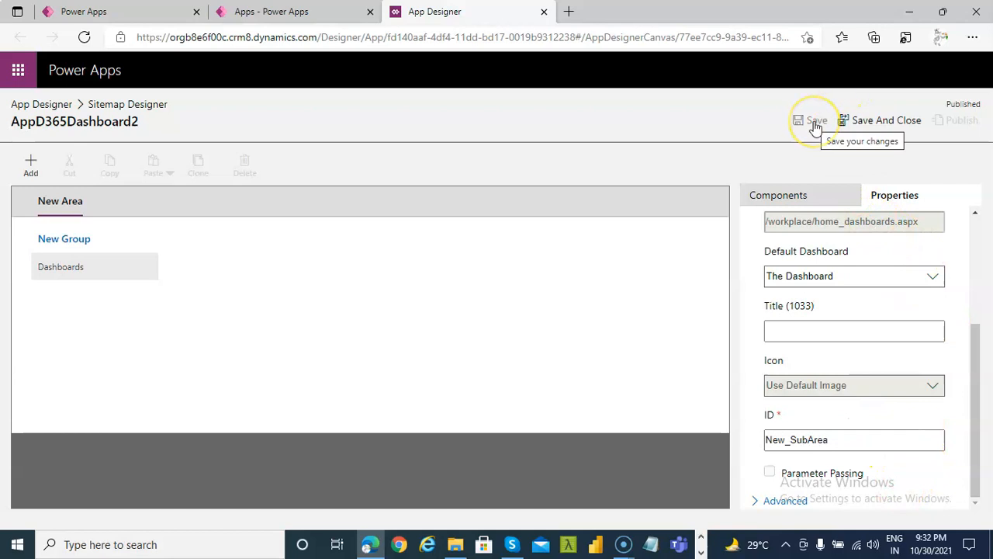
mouse_move(842, 123)
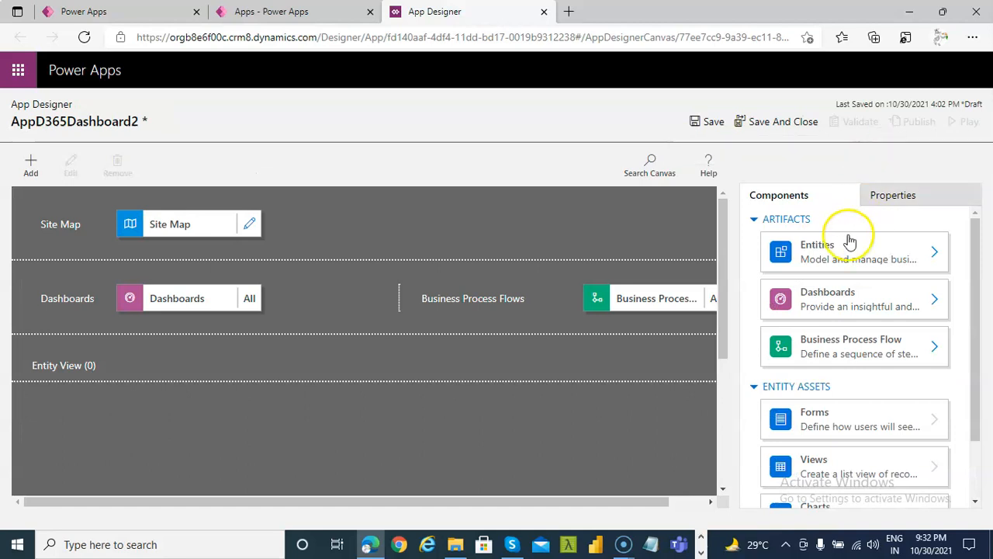
mouse_move(713, 121)
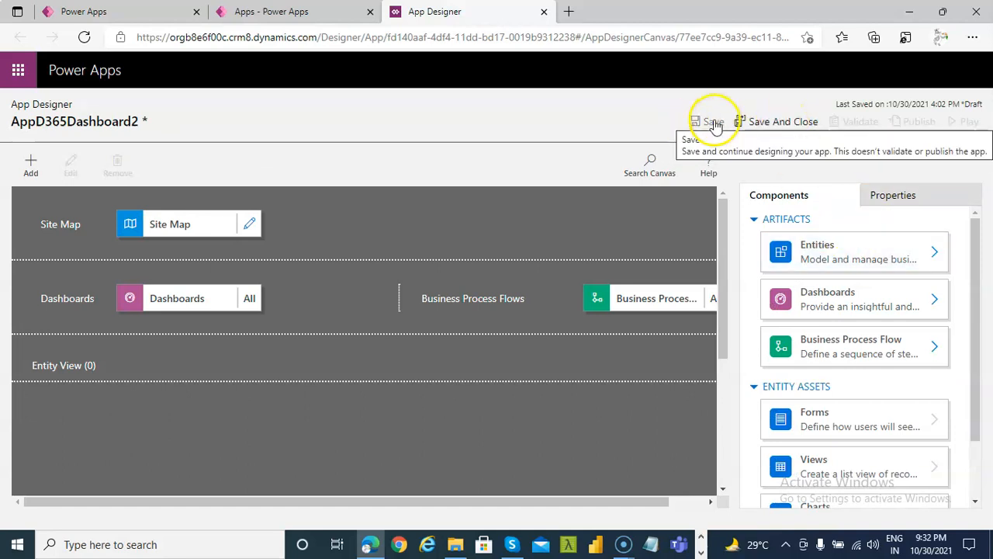
Step: Save and publish AppD365Dashboard2, then run the published app
left_click(712, 121)
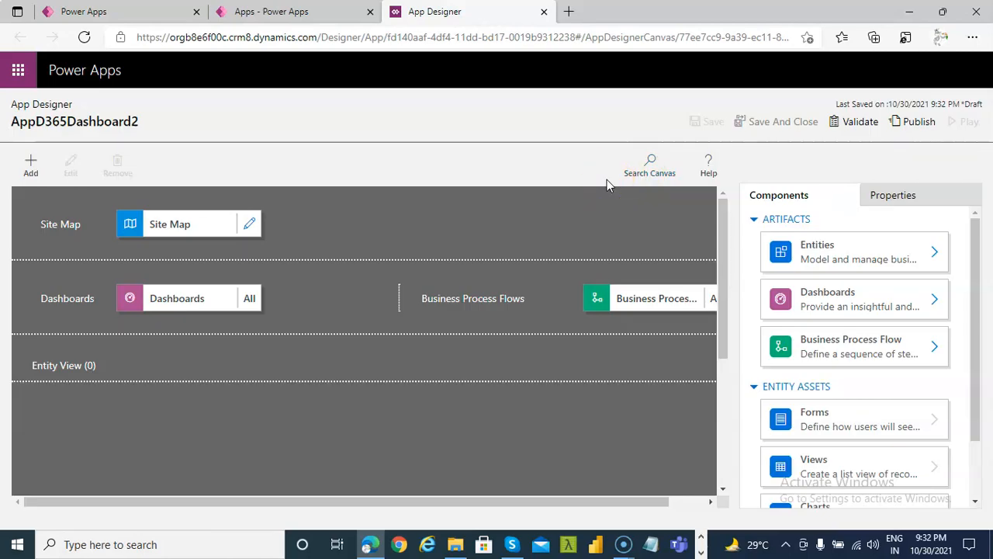
left_click(918, 121)
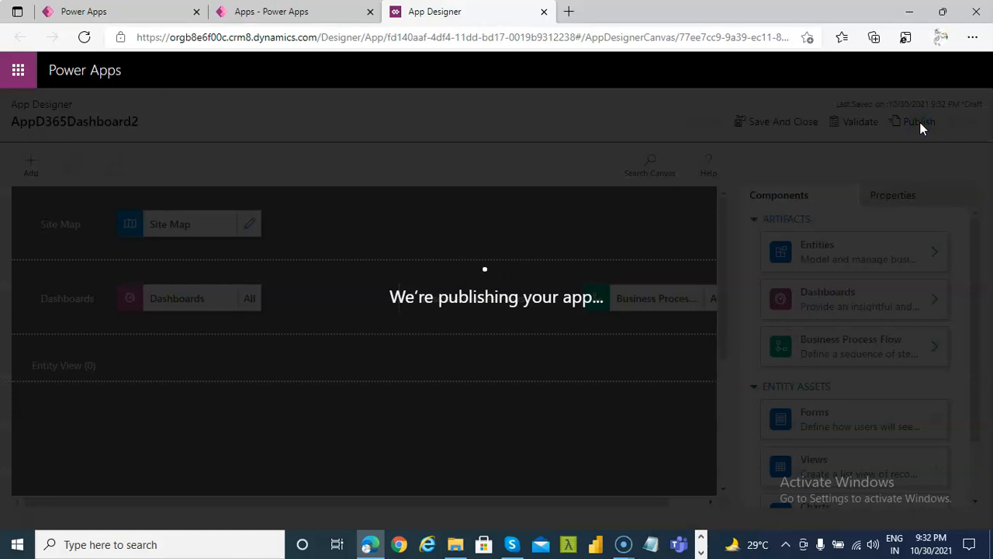
mouse_move(937, 165)
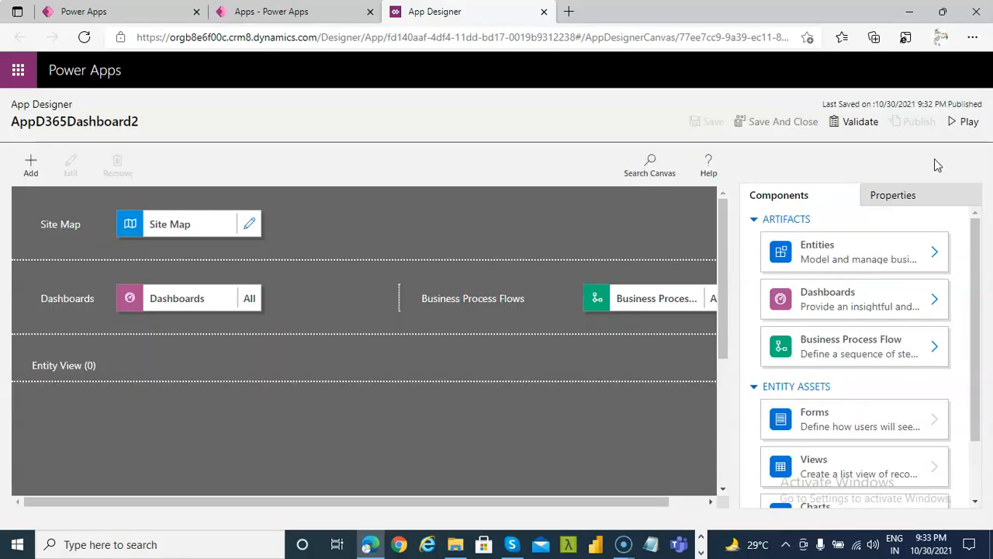
left_click(962, 121)
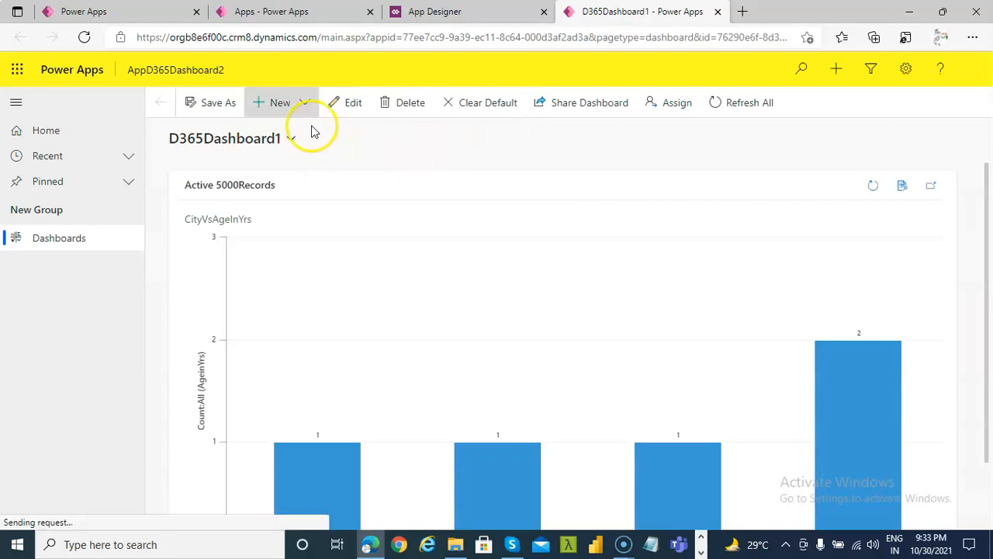
Step: Create a new Dynamics 365 Dashboard using the 3-Column Regular Dashboard layout
left_click(281, 102)
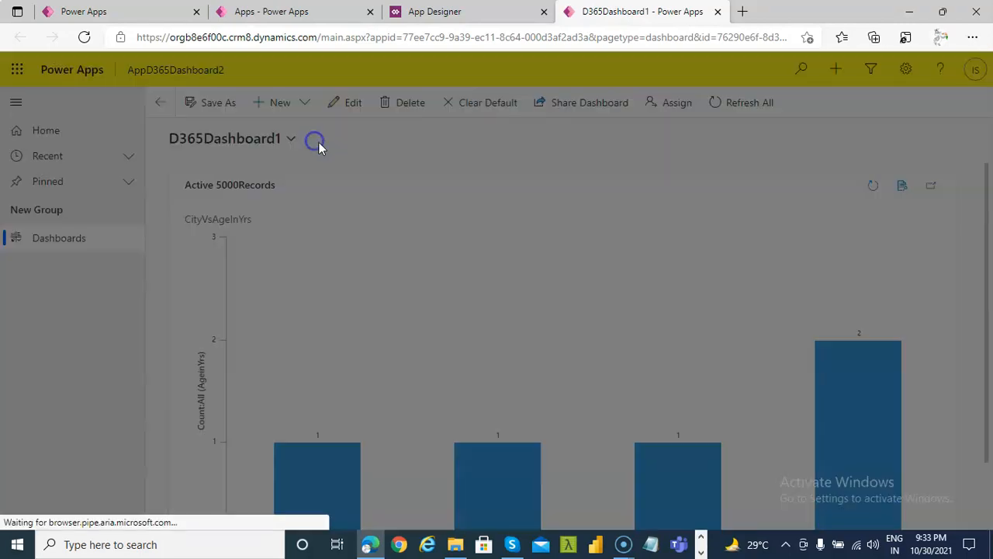
left_click(279, 102)
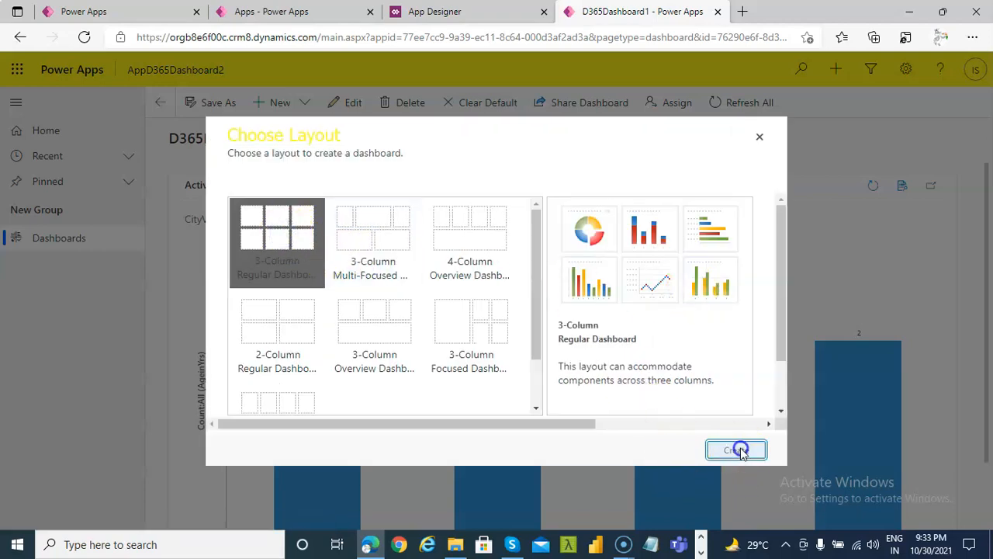
left_click(735, 450)
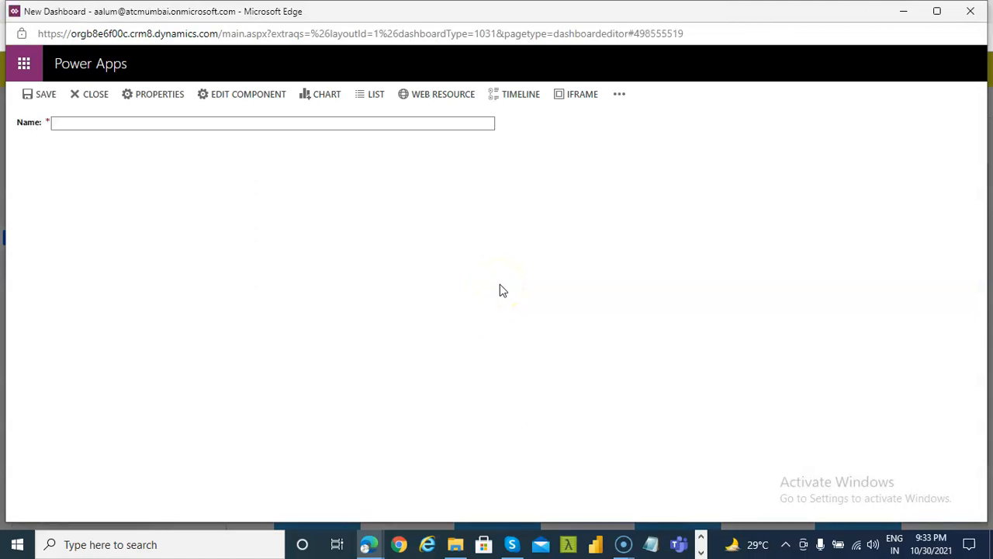
Step: Enter D365Dashboard2 in the dashboard's Name field
left_click(217, 123)
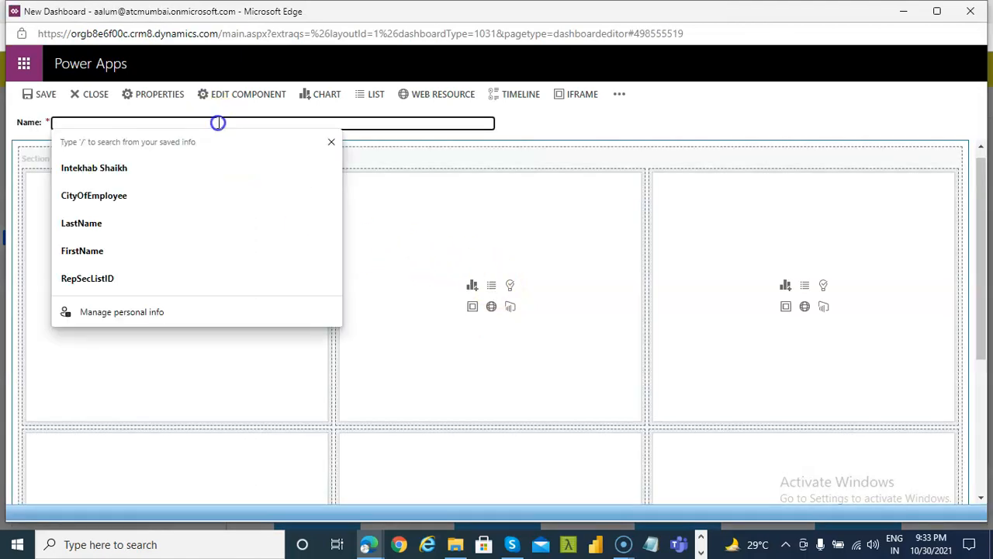
type("D")
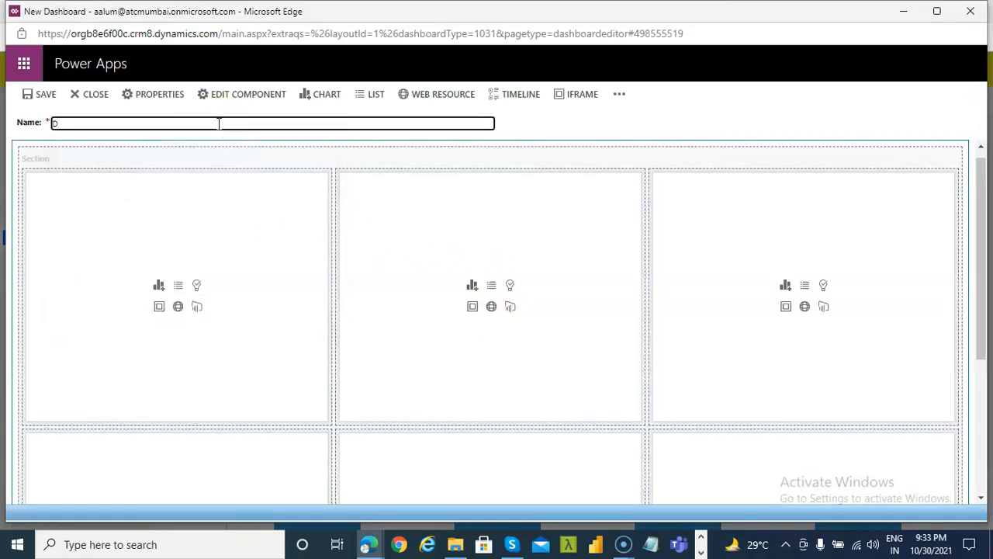
type("365")
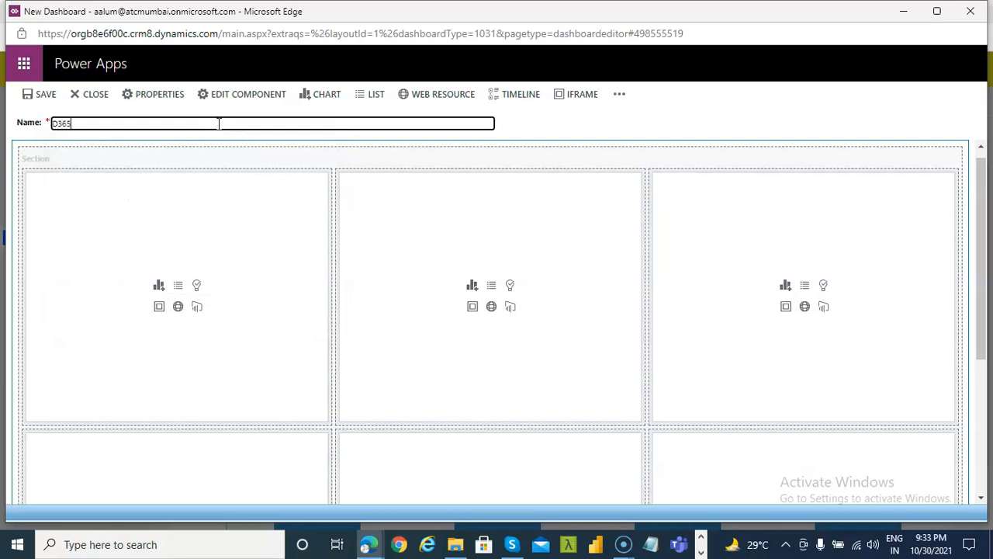
type("Dashboard2")
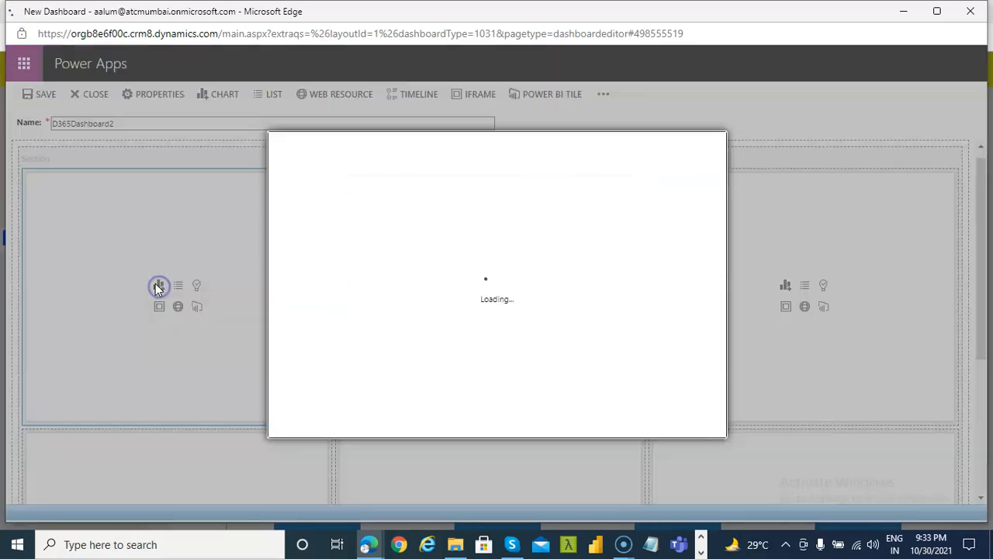
Step: Add the CityVsAgeInYrs chart from the Active 5000Records view to the first dashboard cell
left_click(158, 285)
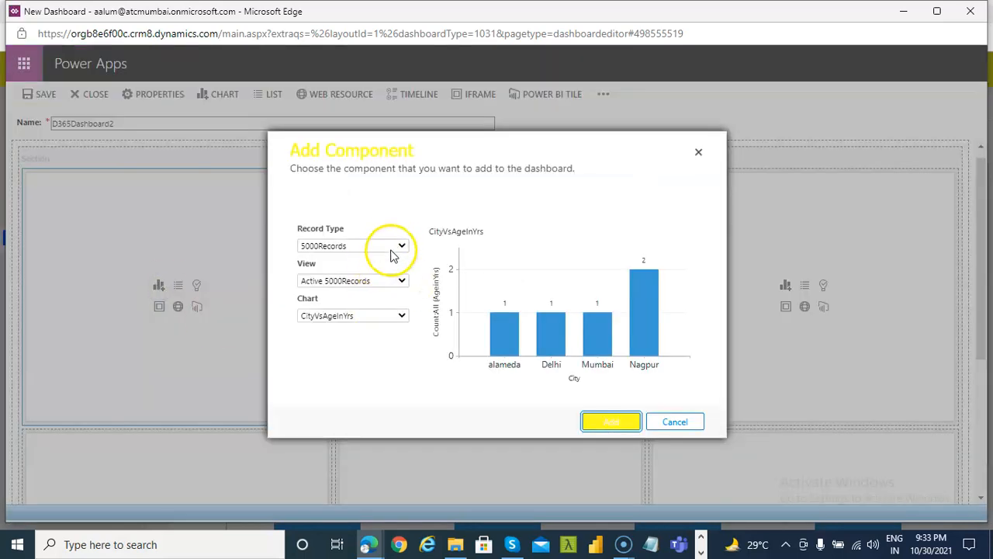
mouse_move(396, 250)
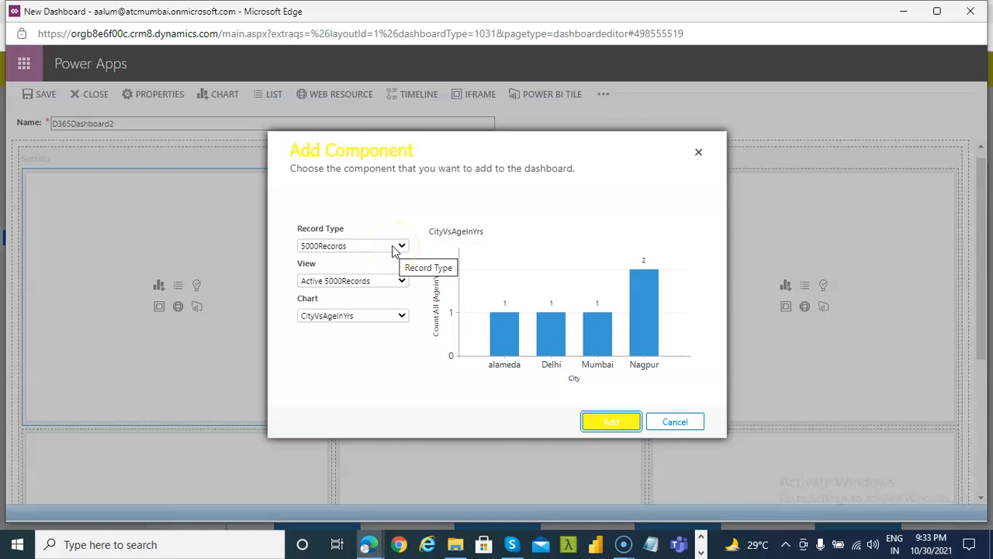
left_click(400, 245)
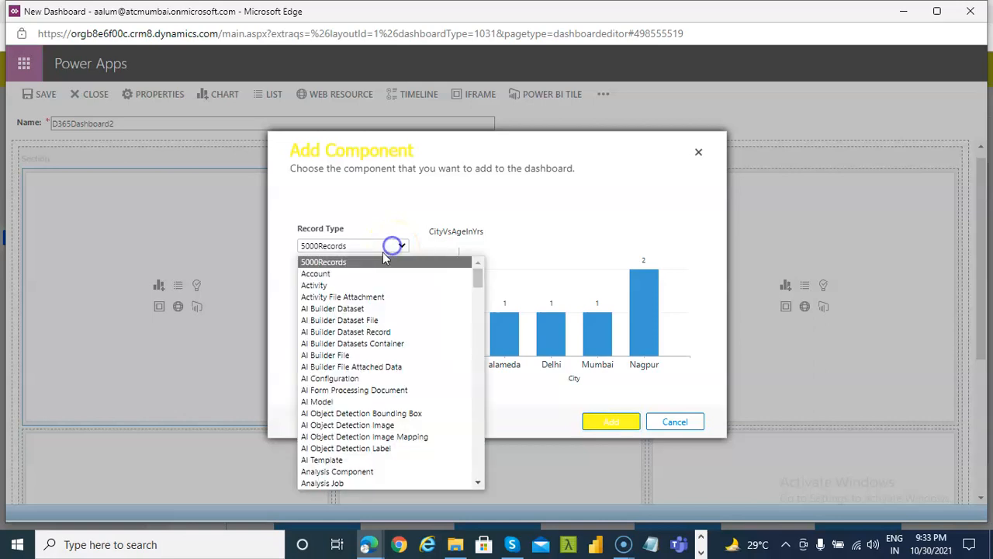
left_click(315, 273)
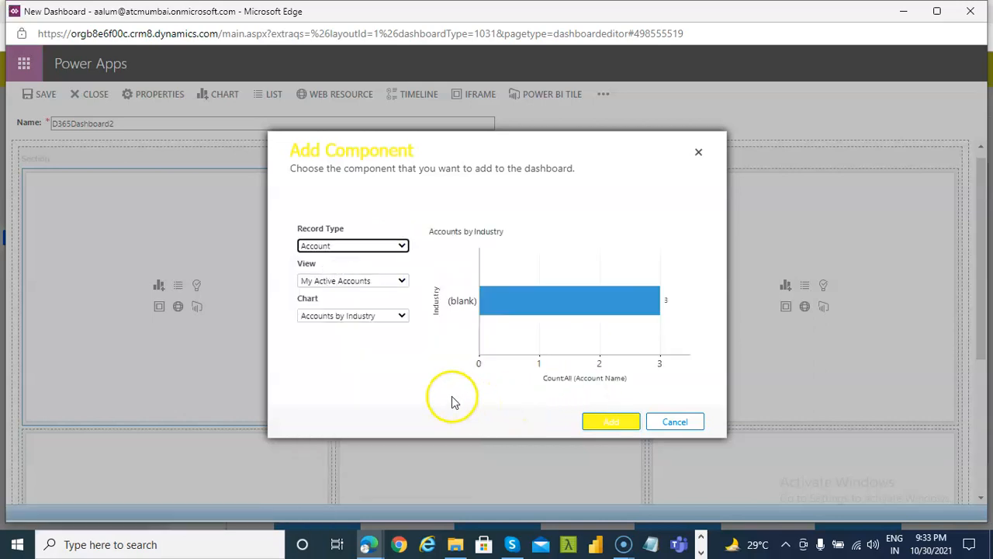
mouse_move(404, 248)
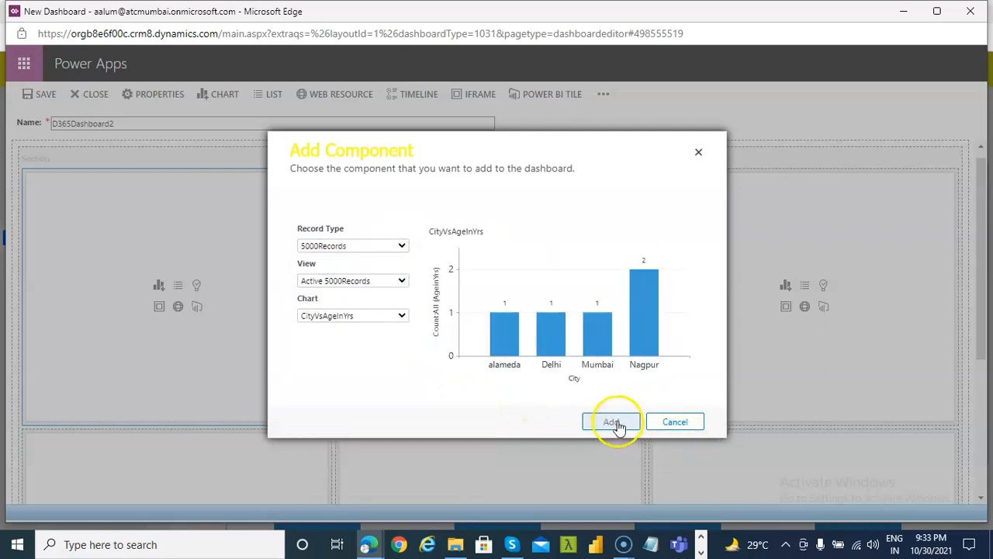
left_click(611, 422)
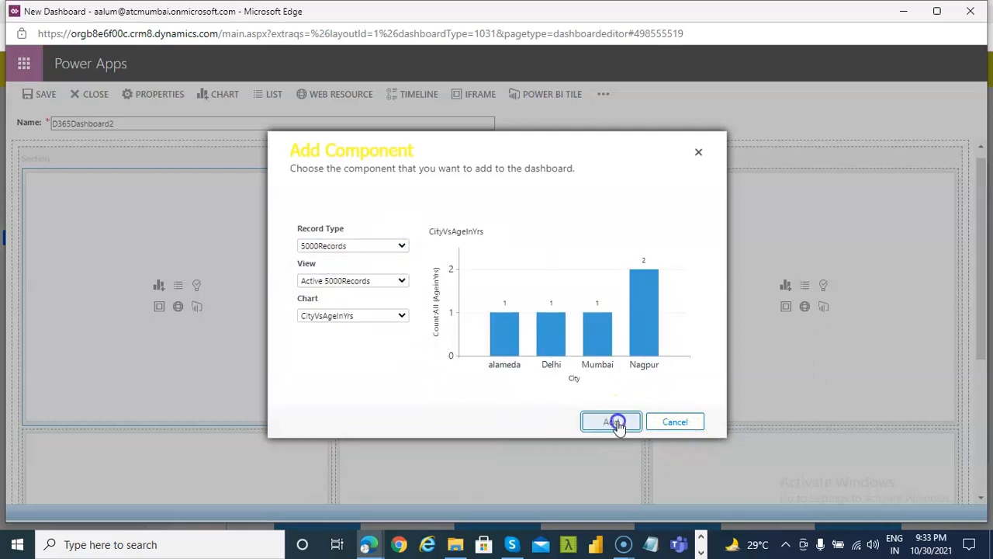
left_click(610, 422)
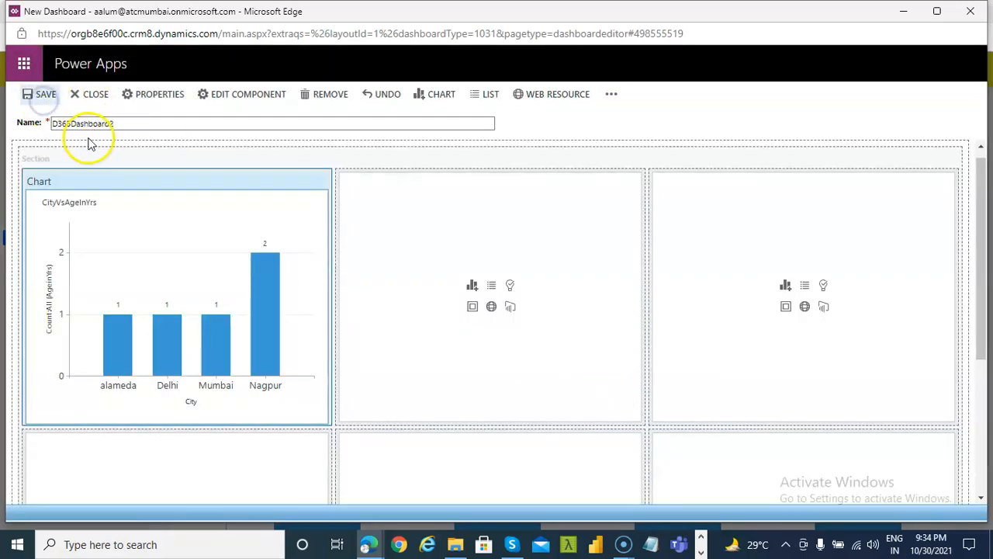
Step: Save and close D365Dashboard2 and return to the AppD365Dashboard2 App Designer
left_click(95, 94)
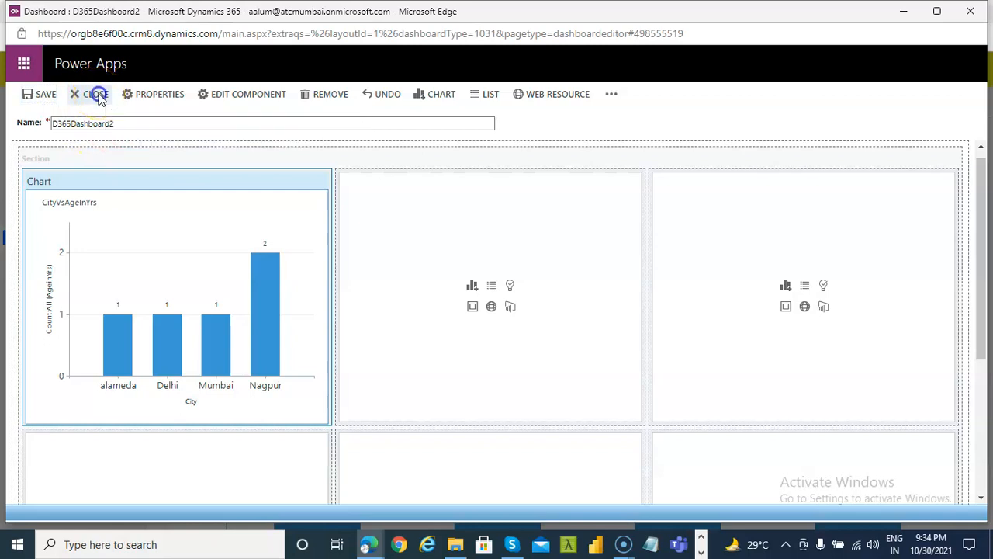
left_click(95, 94)
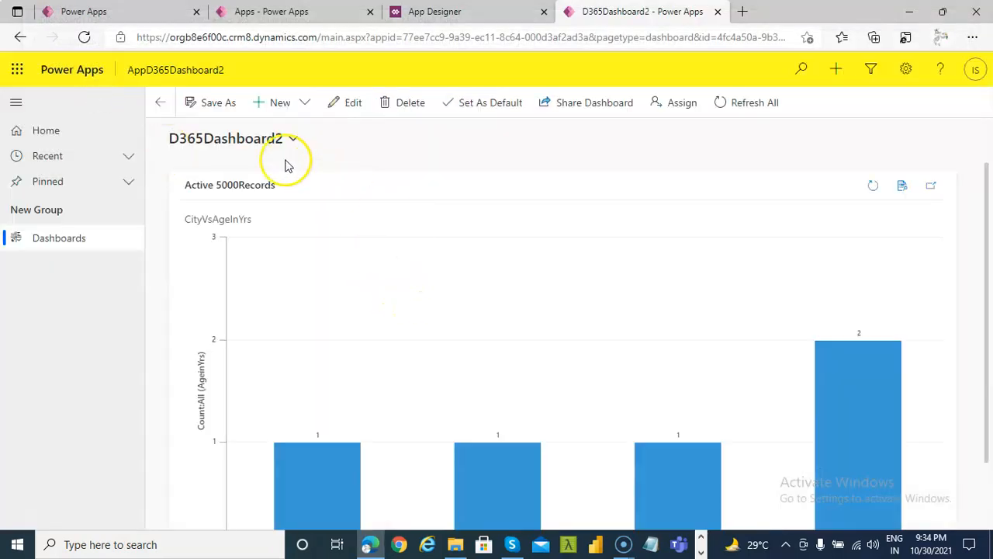
scroll("down", 3)
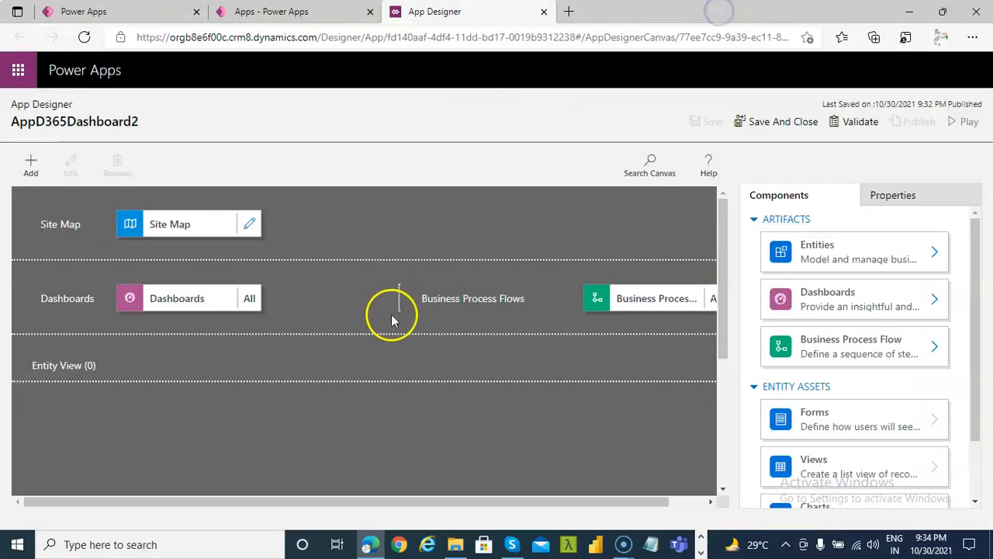
Step: In the site map, add a subarea beside Dashboards with Type Entity and Entity Account
left_click(250, 224)
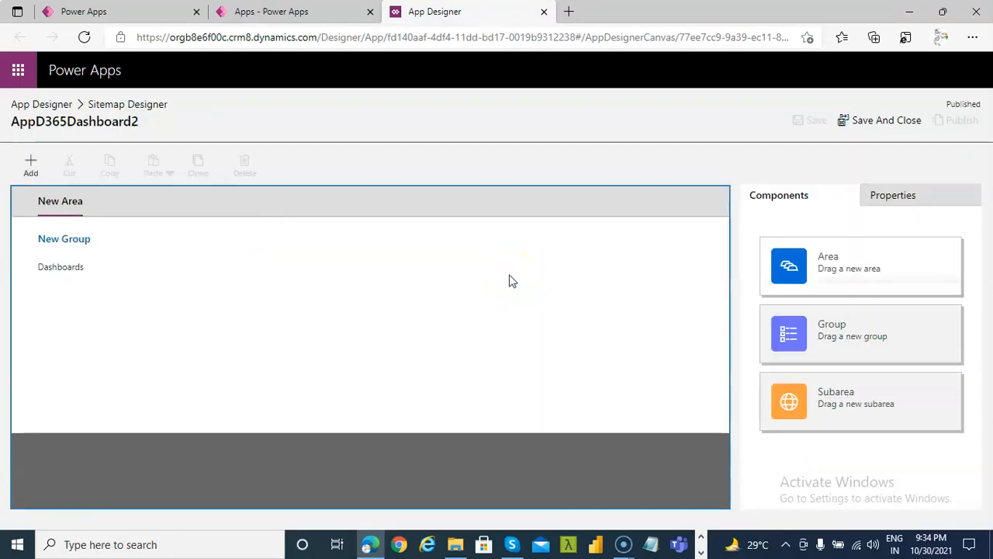
left_click(61, 266)
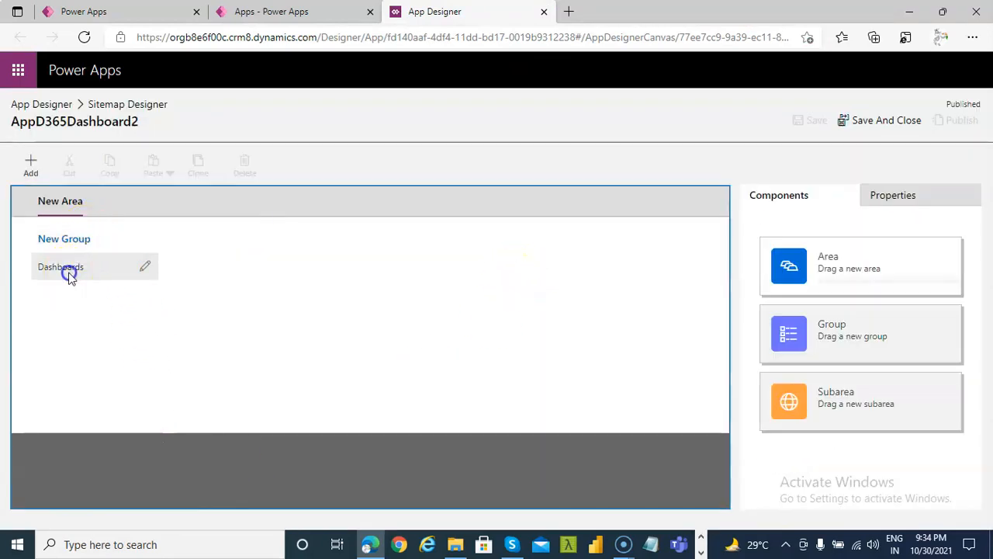
left_click(60, 266)
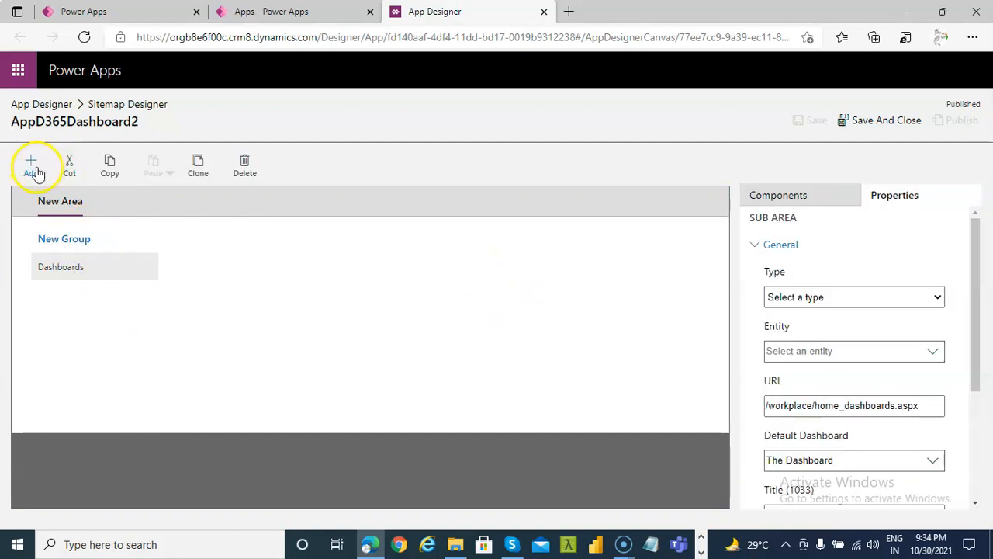
left_click(30, 165)
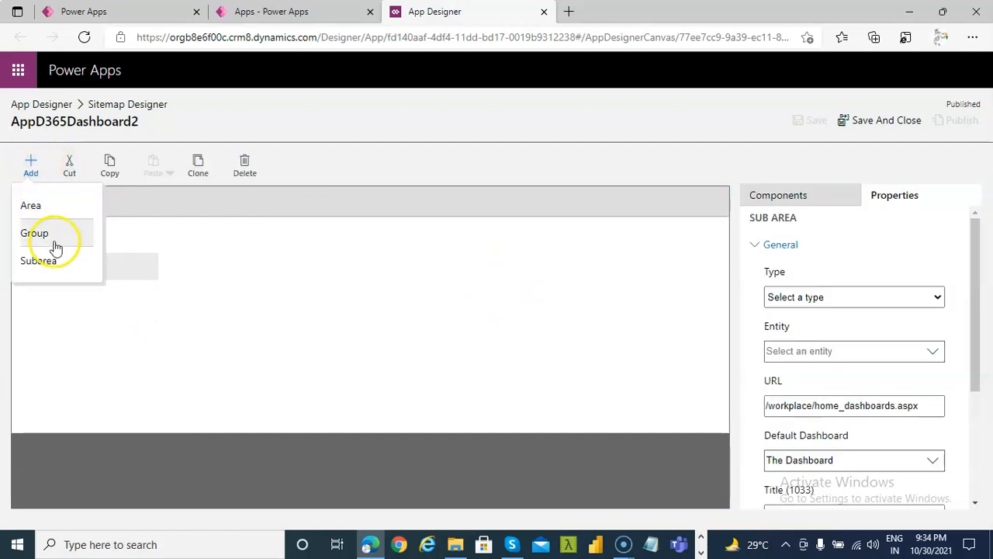
mouse_move(48, 260)
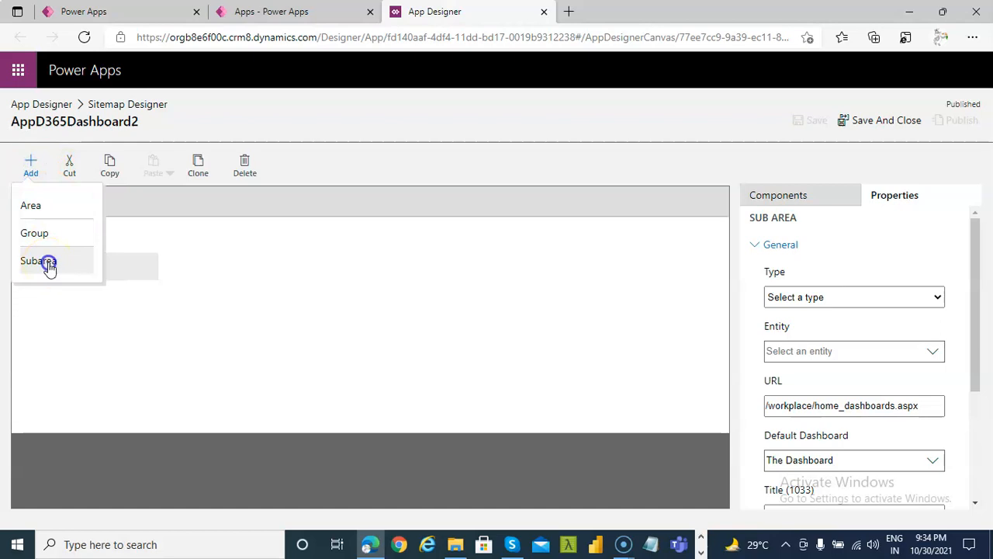
left_click(37, 260)
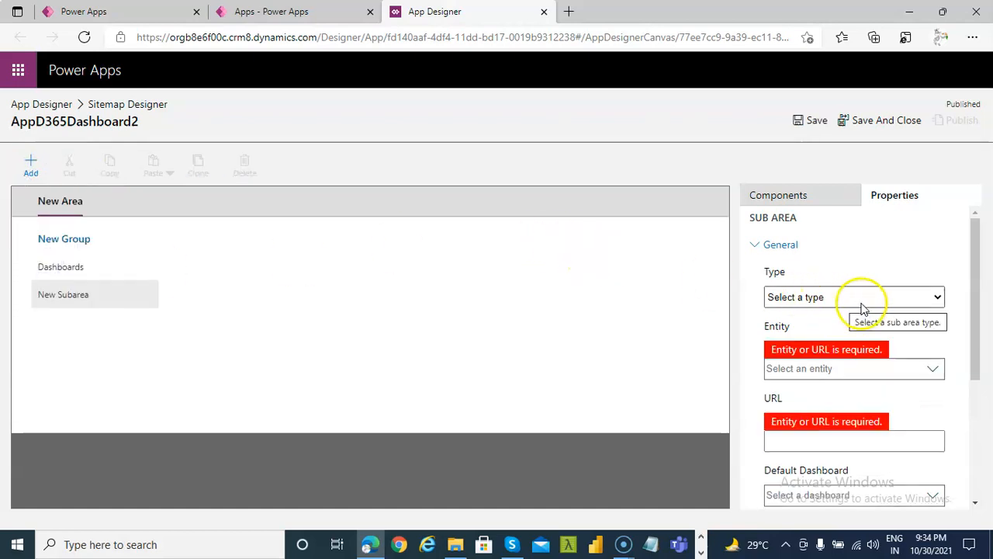
left_click(854, 297)
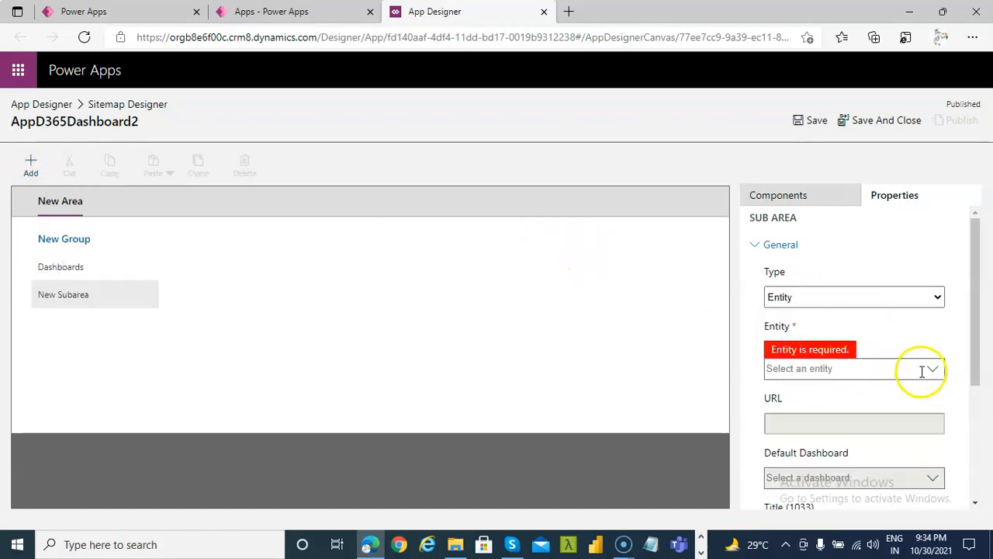
left_click(853, 368)
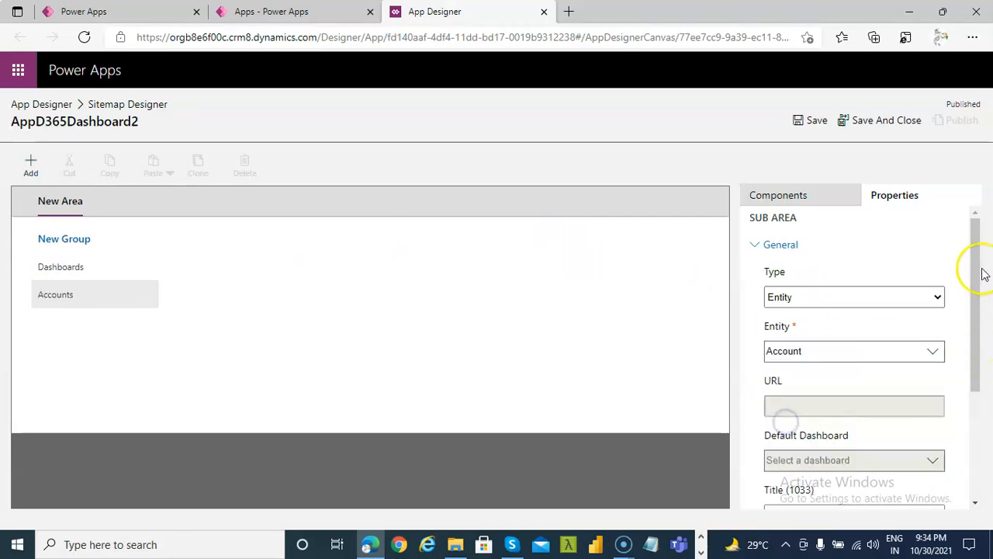
scroll("down", 3)
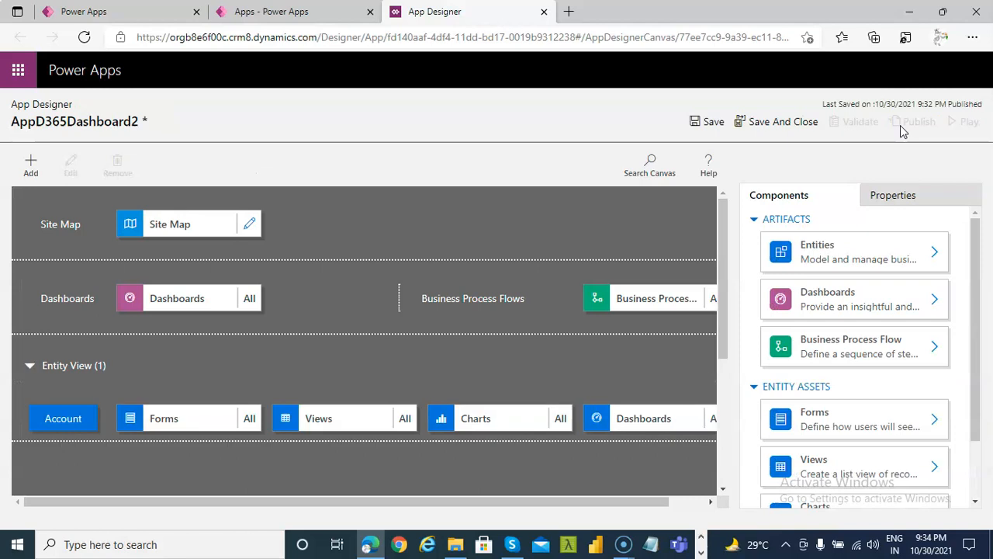
mouse_move(757, 128)
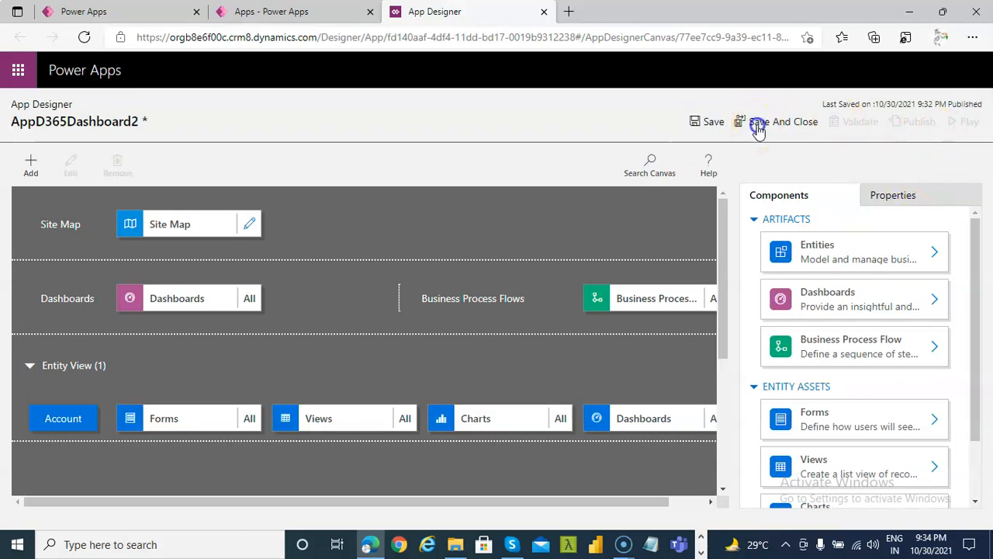
Step: Save and close AppD365Dashboard2, refresh the published apps list, and launch AppD365Dashboard2
left_click(757, 122)
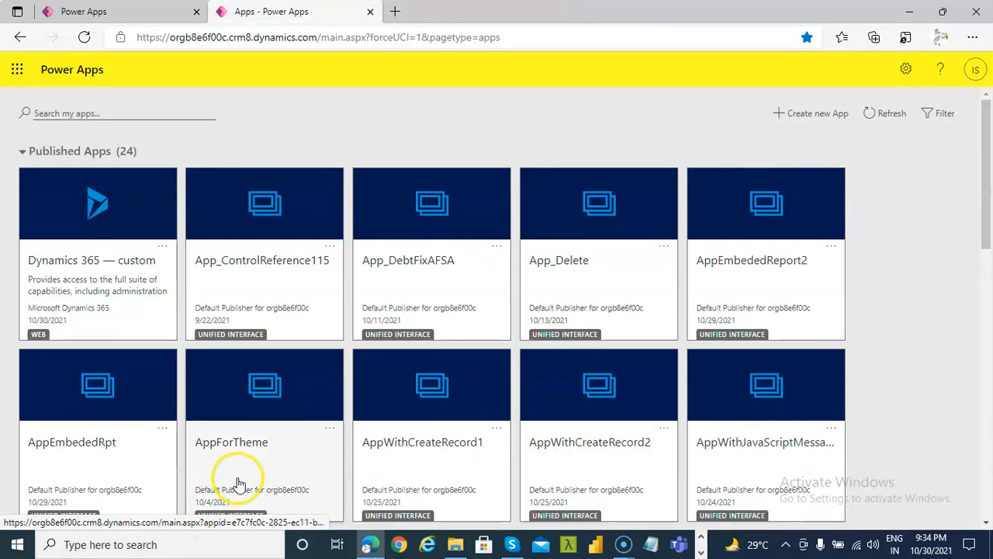
scroll("down", 3)
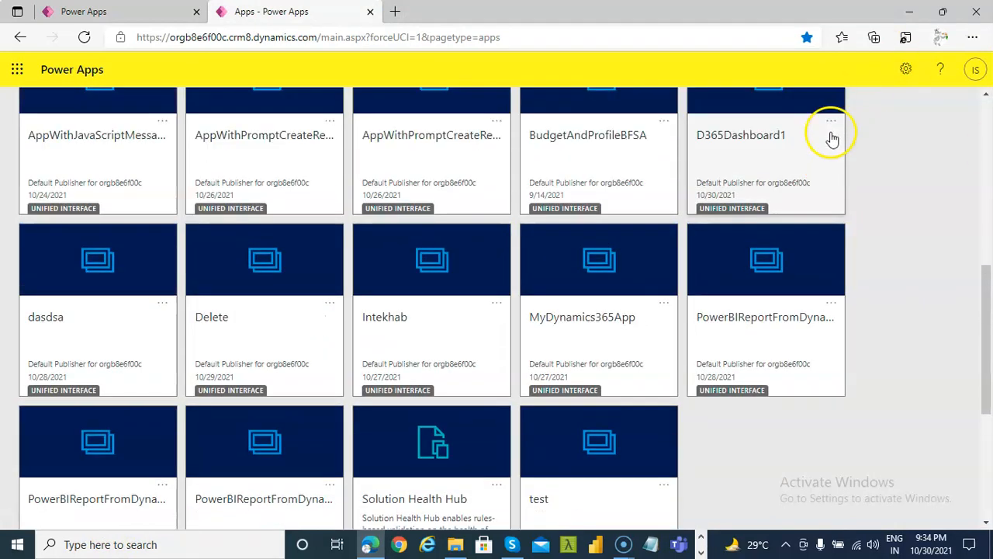
left_click(890, 112)
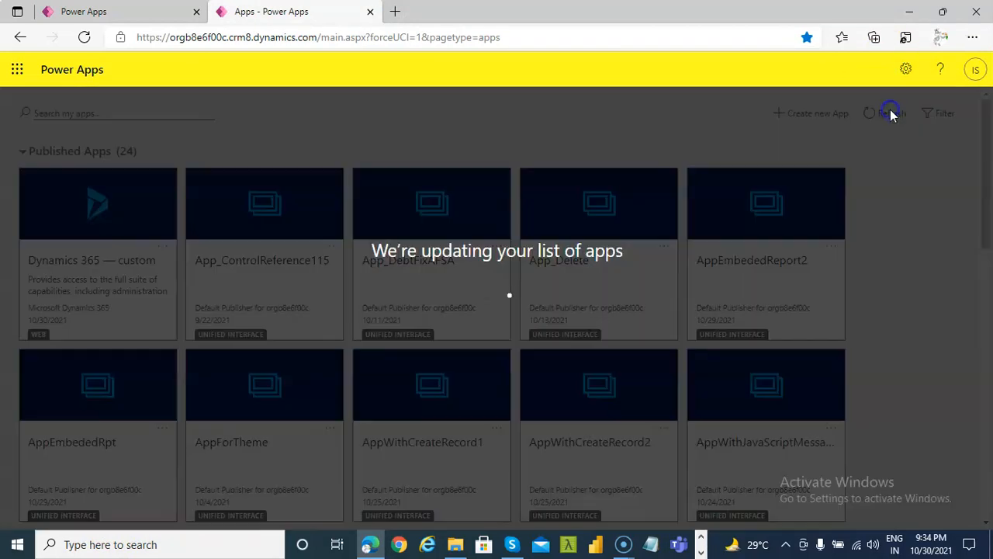
left_click(891, 112)
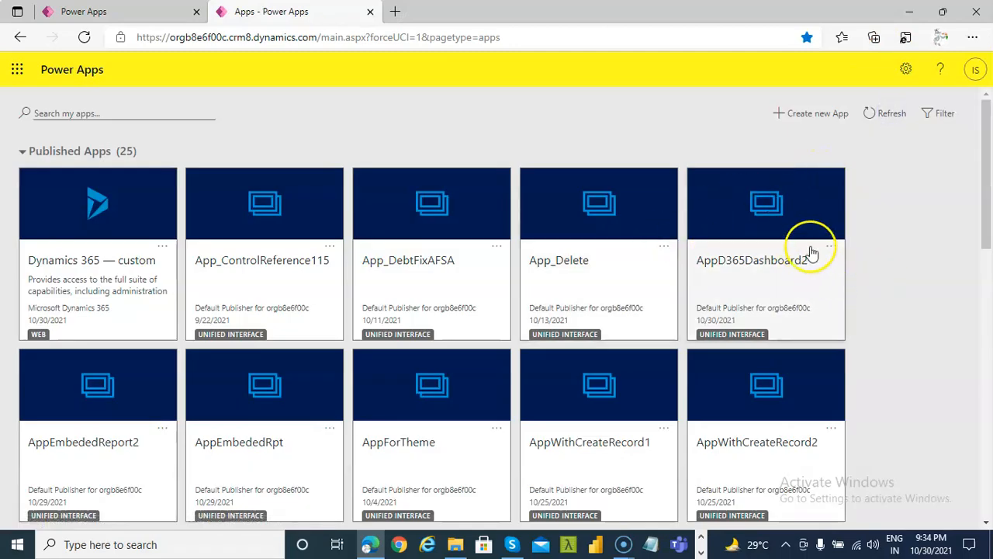
left_click(831, 246)
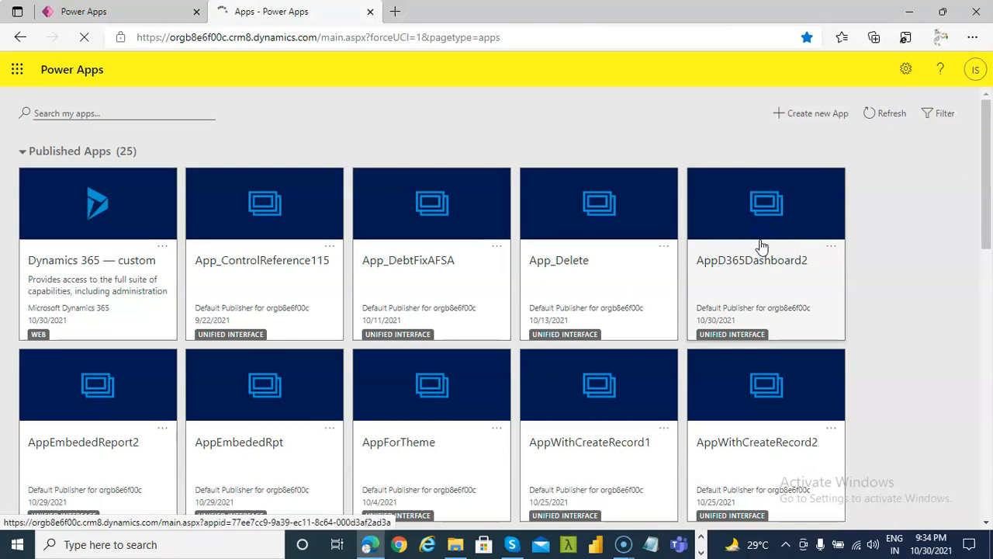
left_click(765, 203)
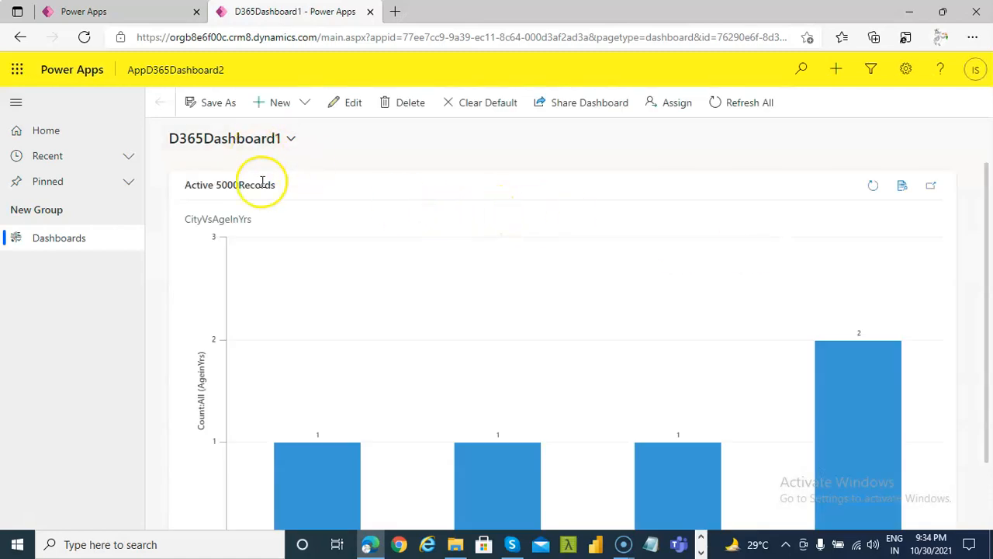
mouse_move(122, 342)
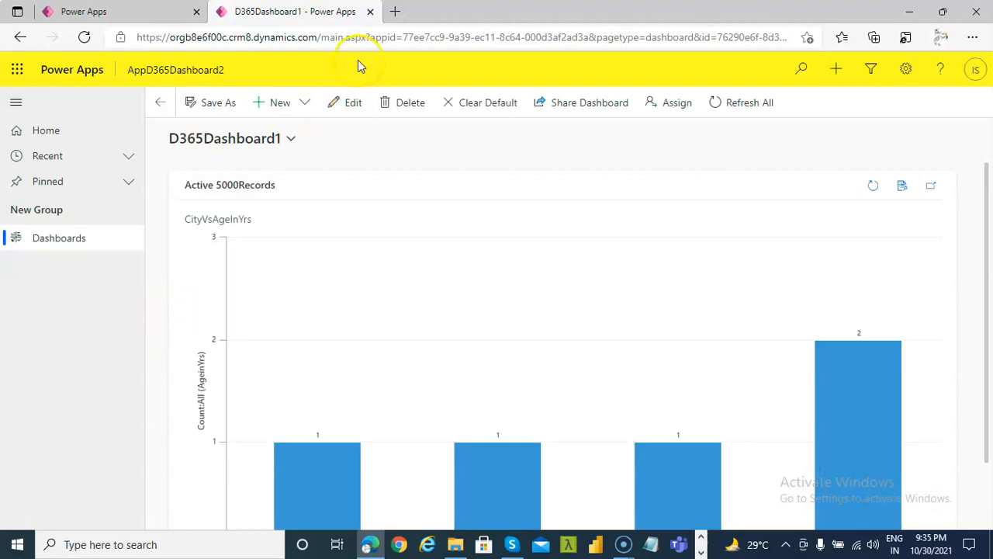
mouse_move(370, 12)
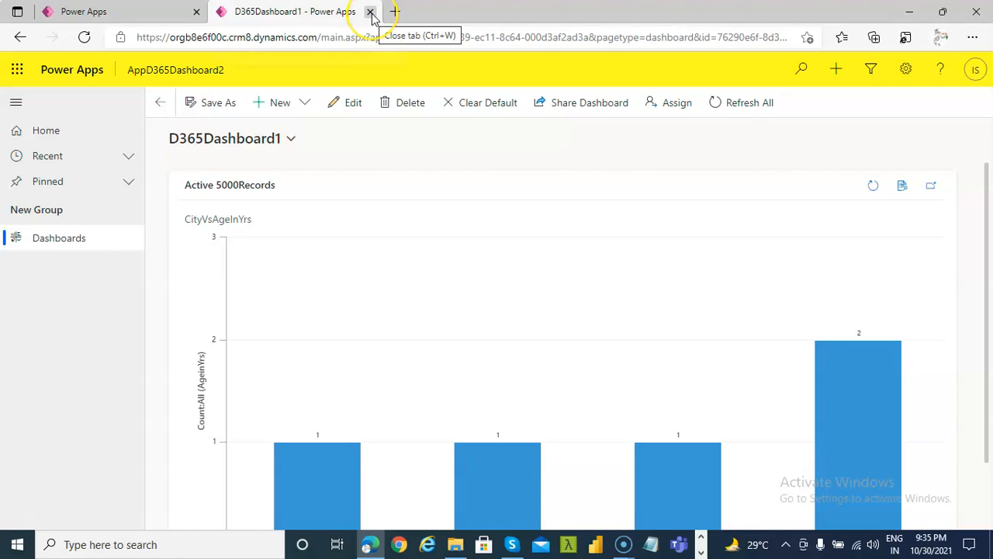
Step: Close the running AppD365Dashboard2 tab after viewing the D365Dashboard1 chart
left_click(370, 12)
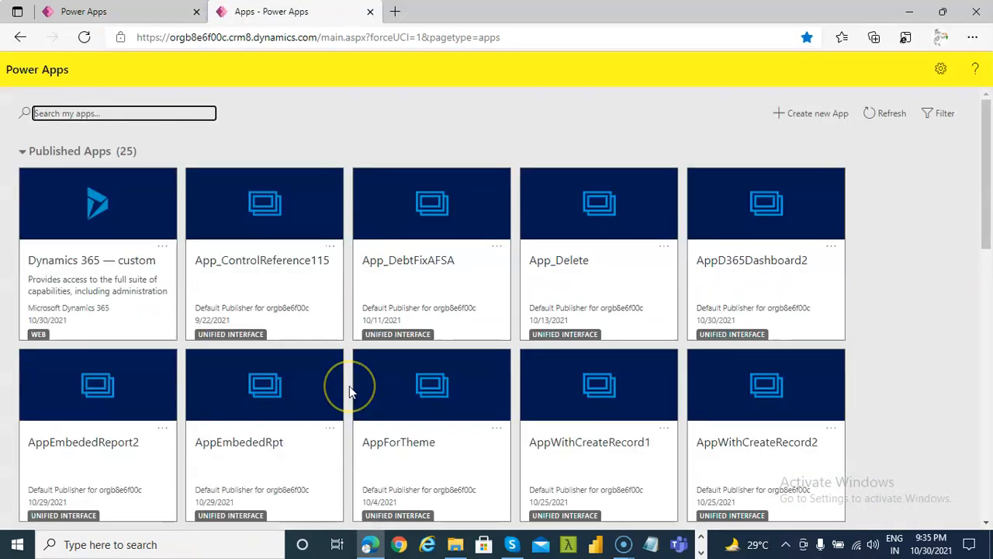
Step: Reopen the AppD365Dashboard2 draft from Apps Being Edited in the App Designer
scroll("down", 3)
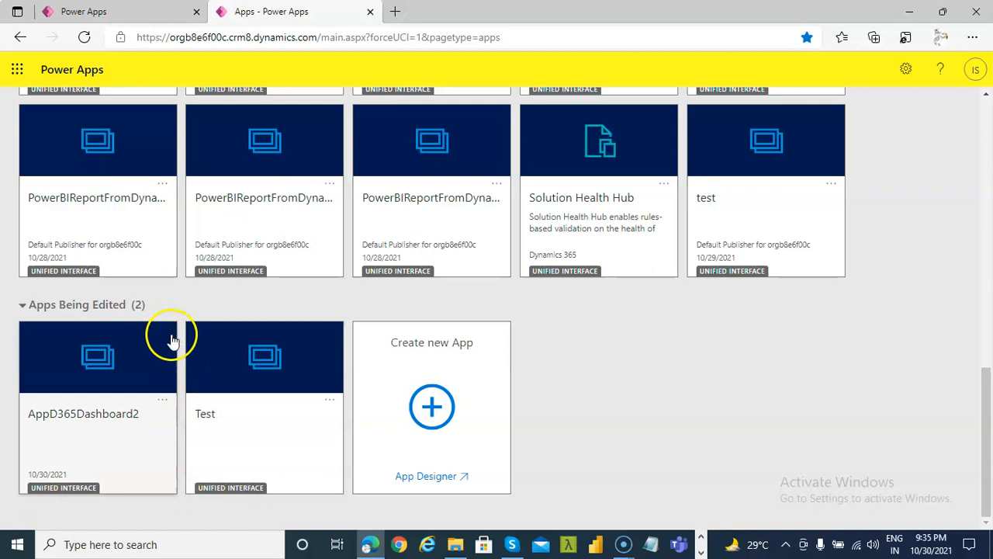
left_click(162, 401)
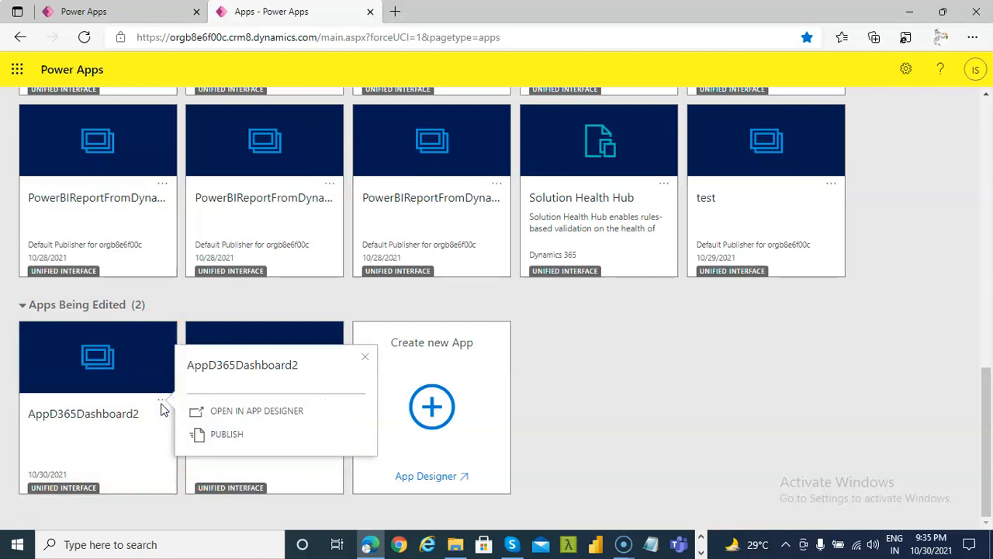
left_click(256, 410)
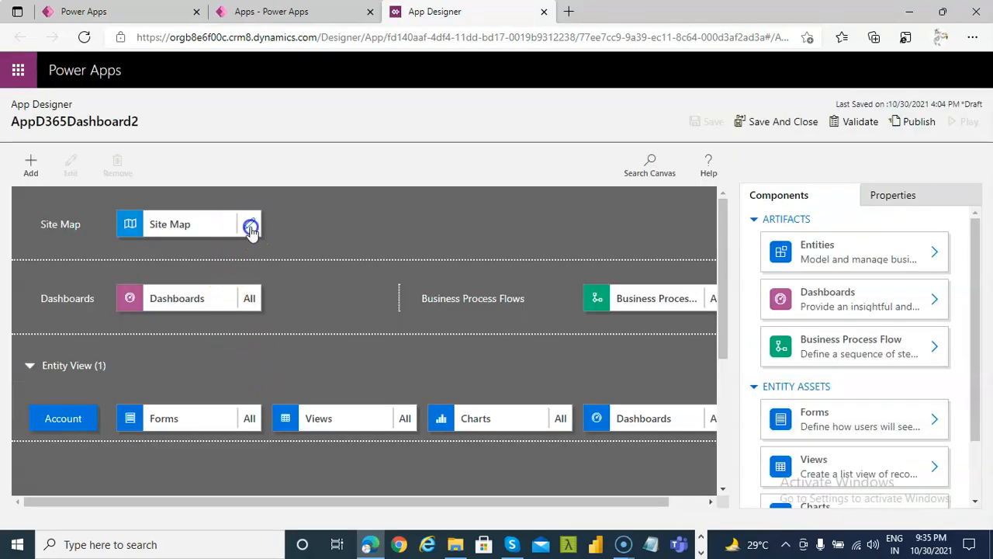
Step: Publish the site map with Dashboards and Accounts, then publish and run AppD365Dashboard2
left_click(250, 223)
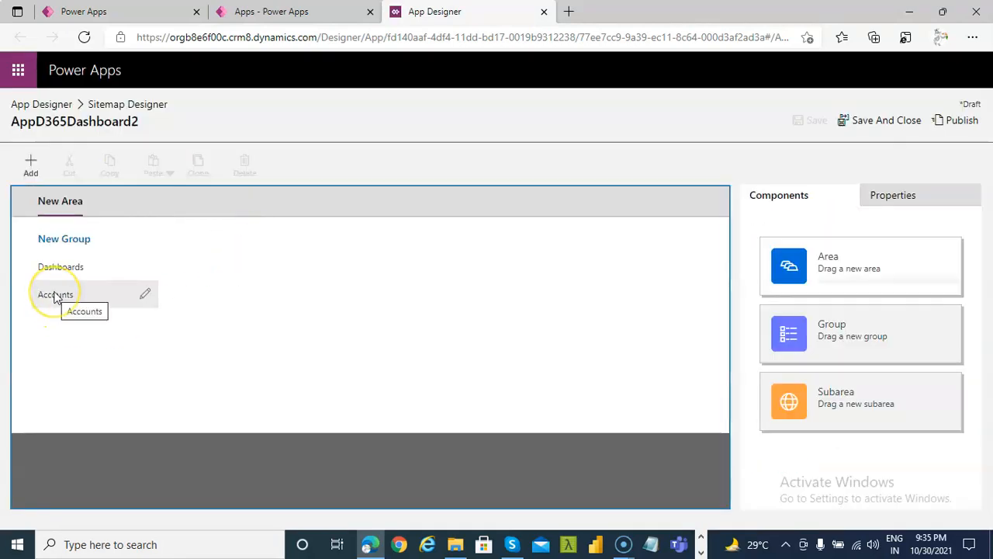
left_click(961, 120)
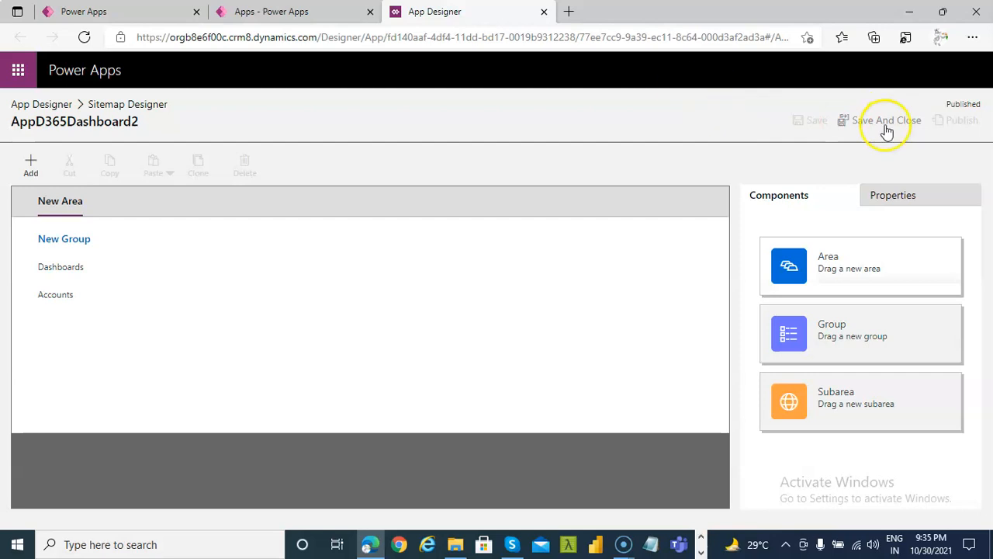
left_click(887, 121)
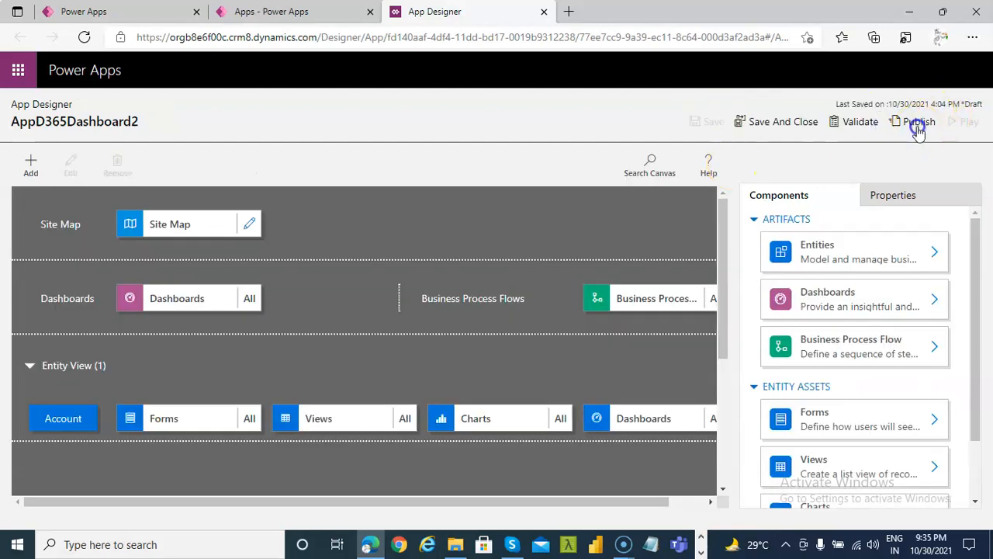
left_click(920, 121)
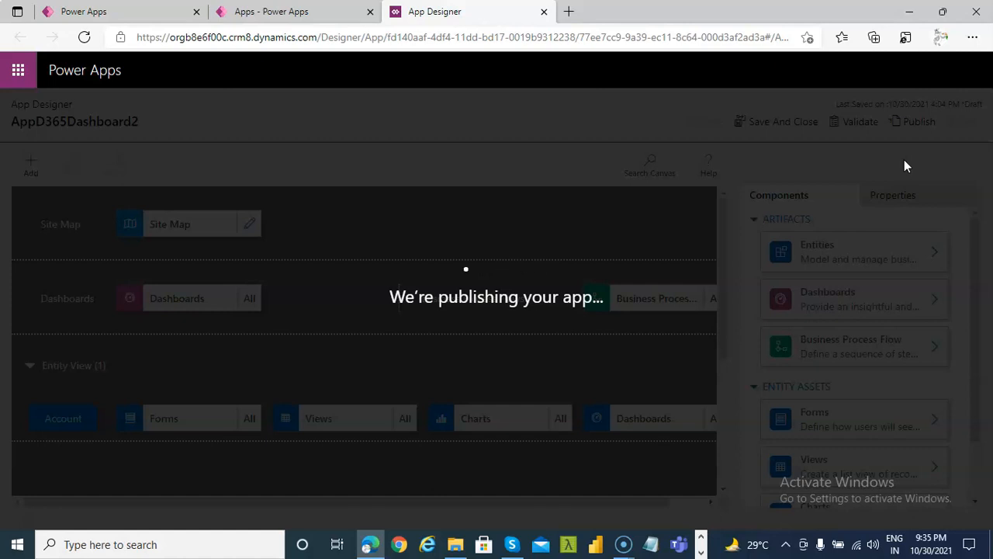
mouse_move(922, 165)
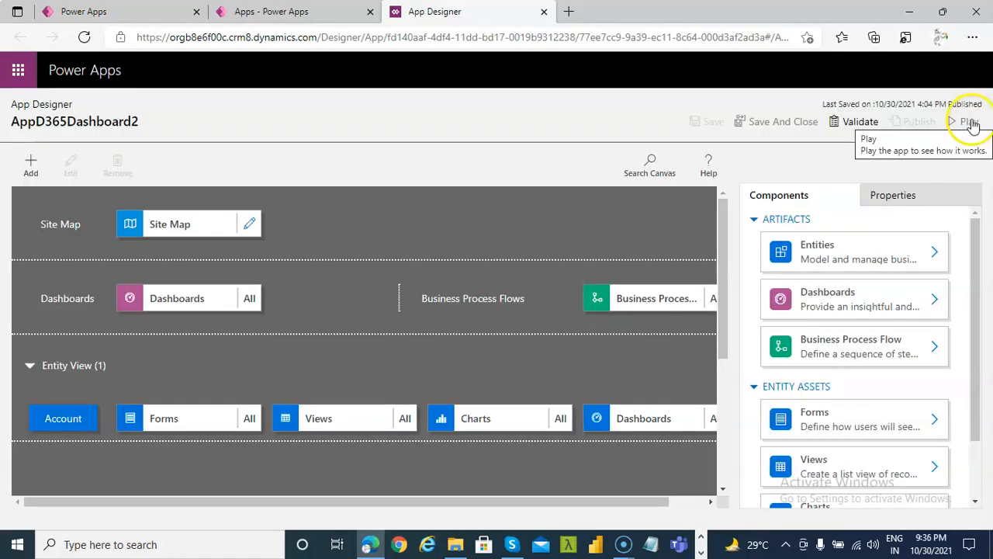
left_click(970, 122)
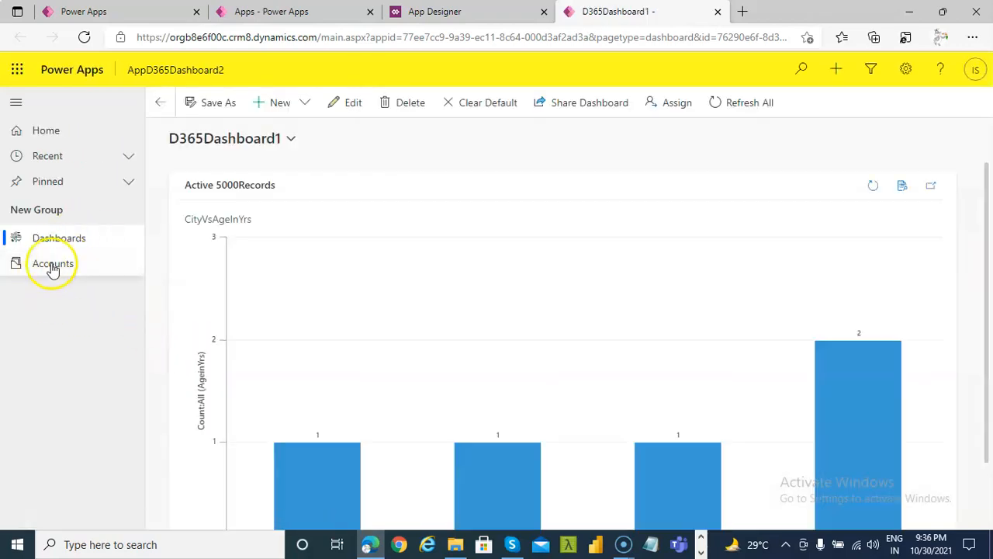
Step: Switch repeatedly between the Accounts list and the D365Dashboard1 chart in the running app
left_click(53, 263)
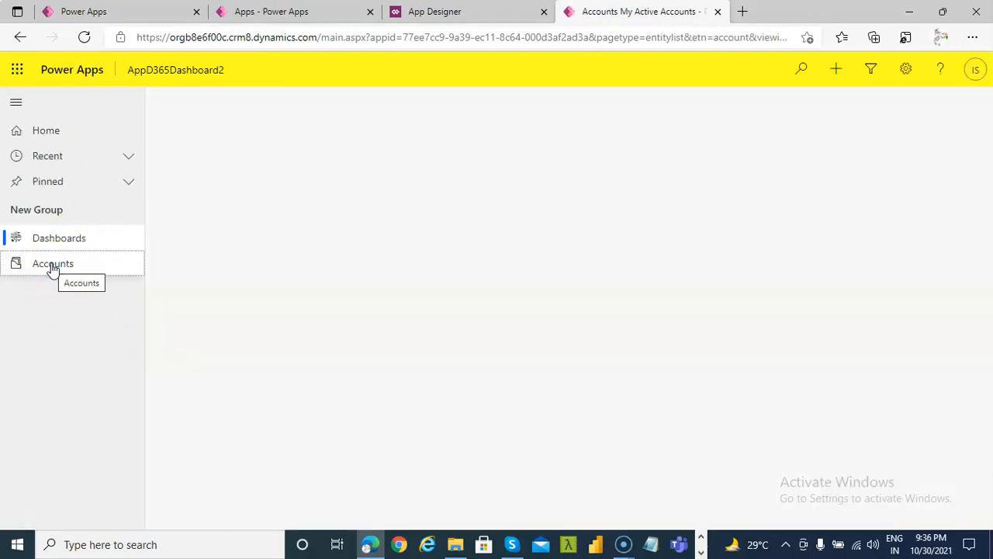
left_click(53, 263)
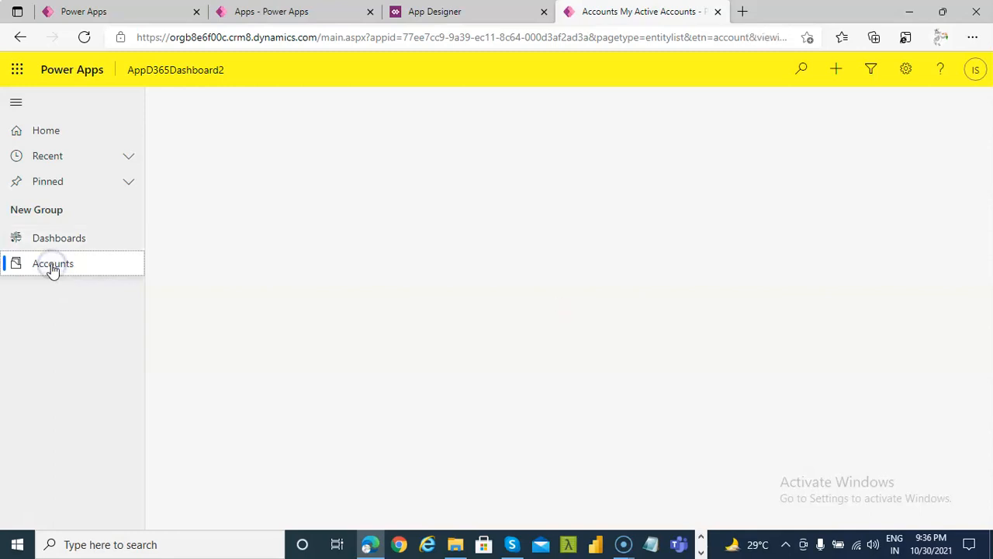
left_click(52, 263)
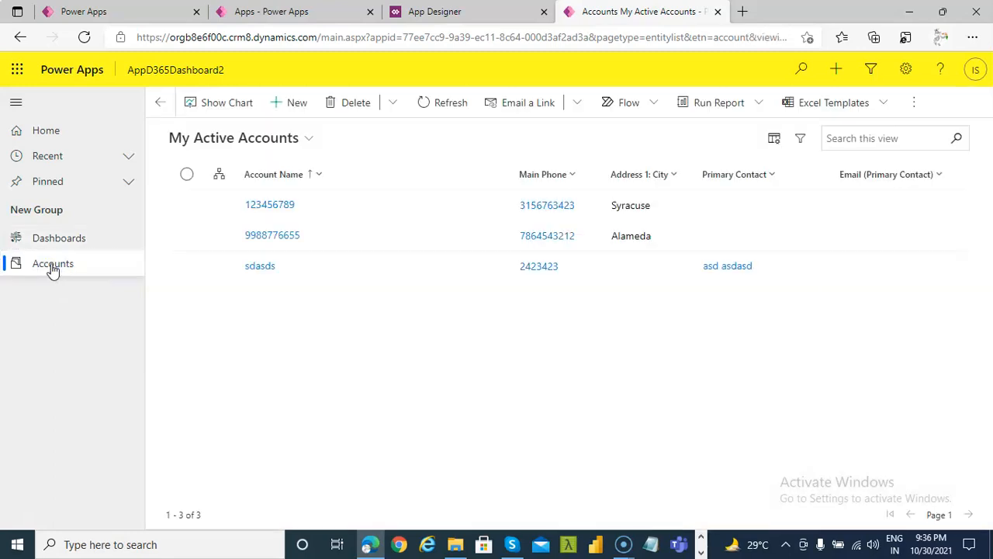
left_click(59, 237)
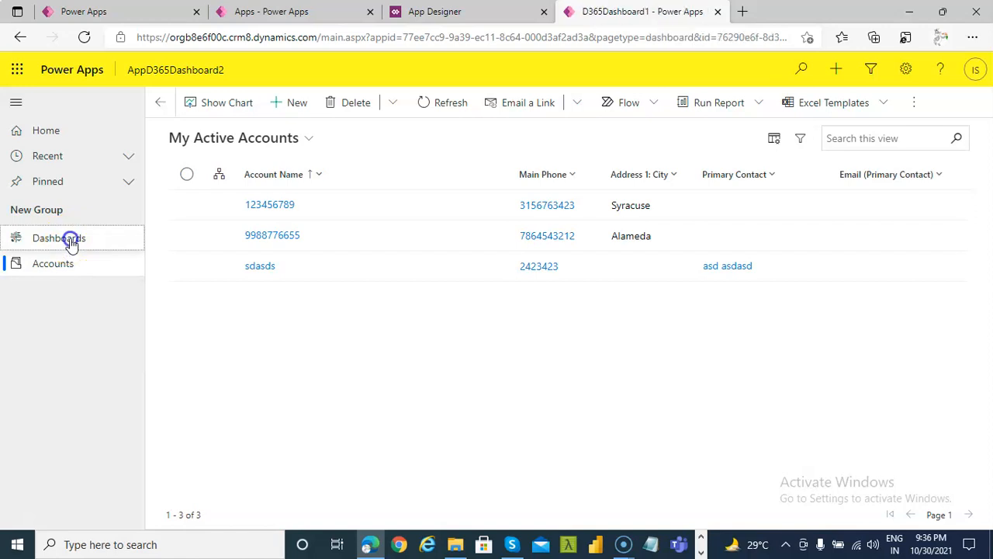
left_click(53, 263)
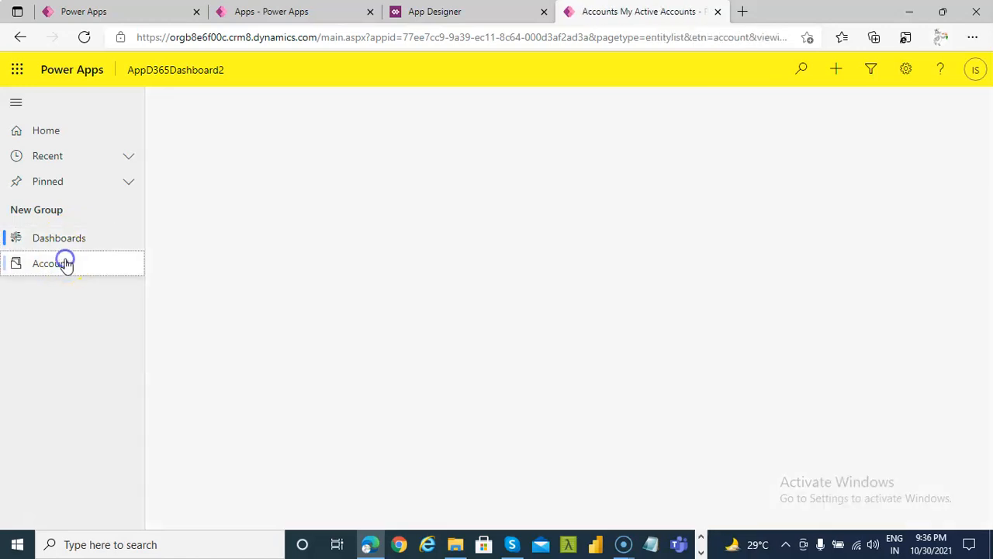
left_click(53, 263)
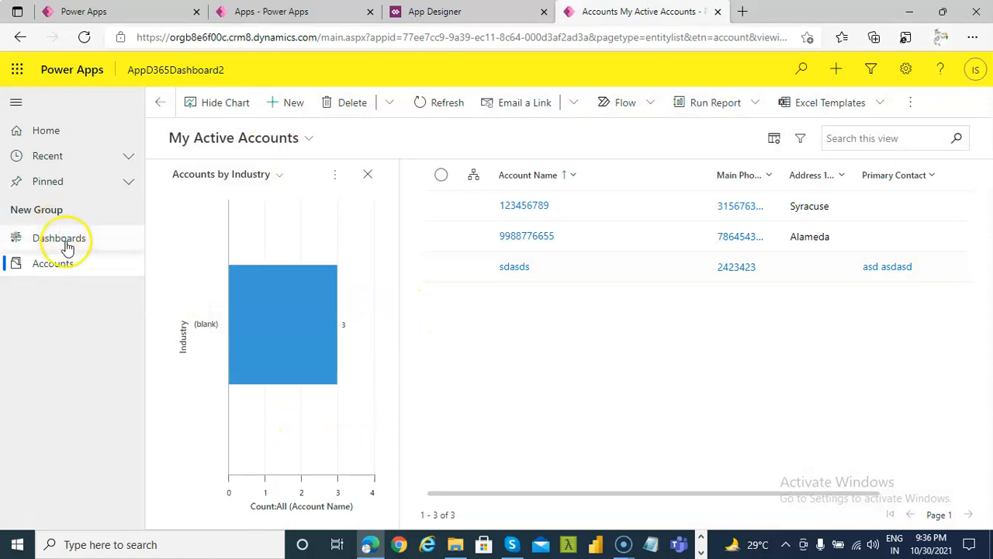
left_click(59, 237)
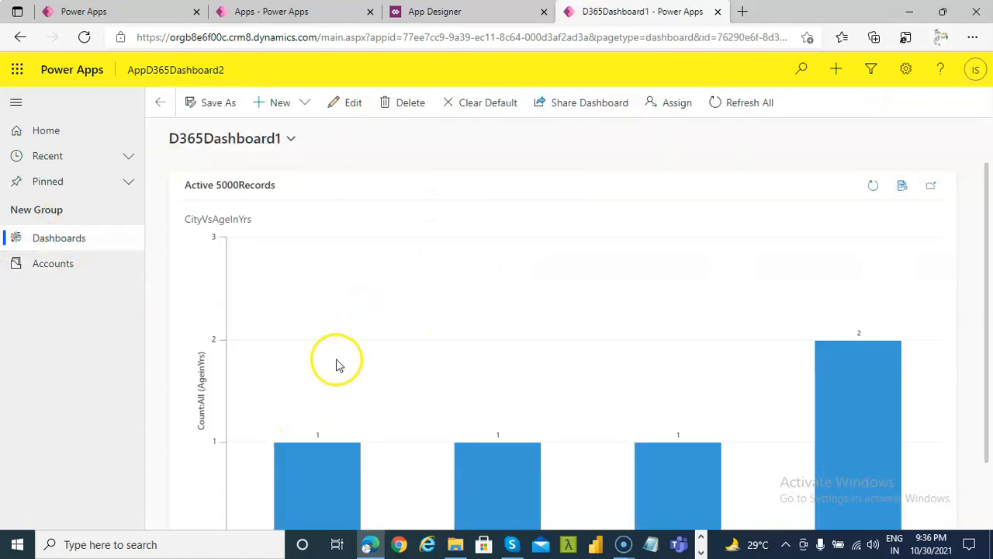
mouse_move(423, 336)
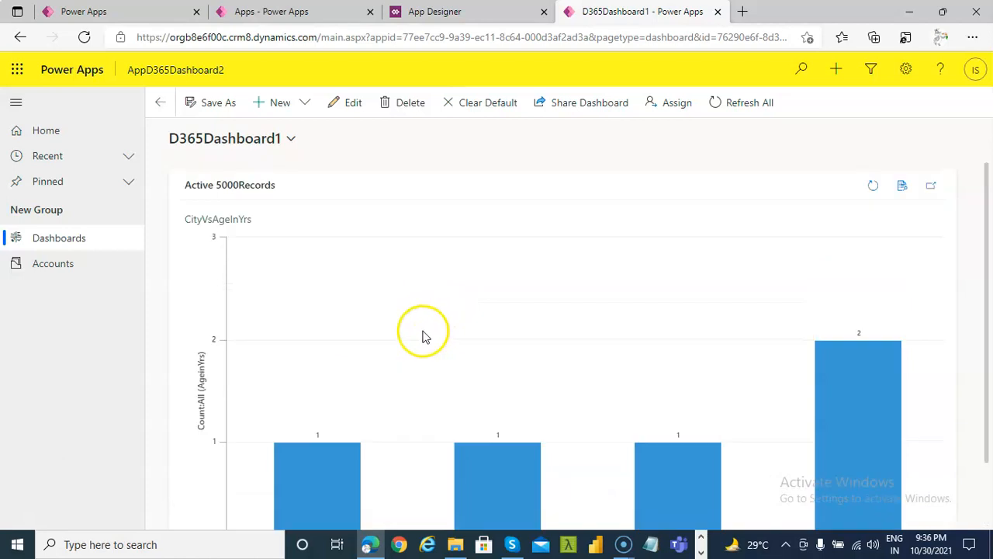
left_click(52, 264)
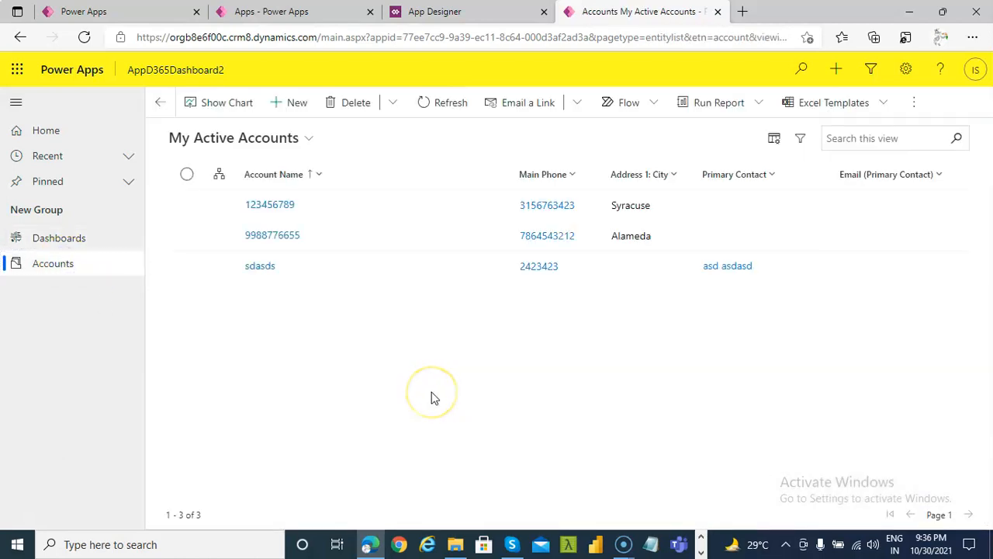
left_click(59, 238)
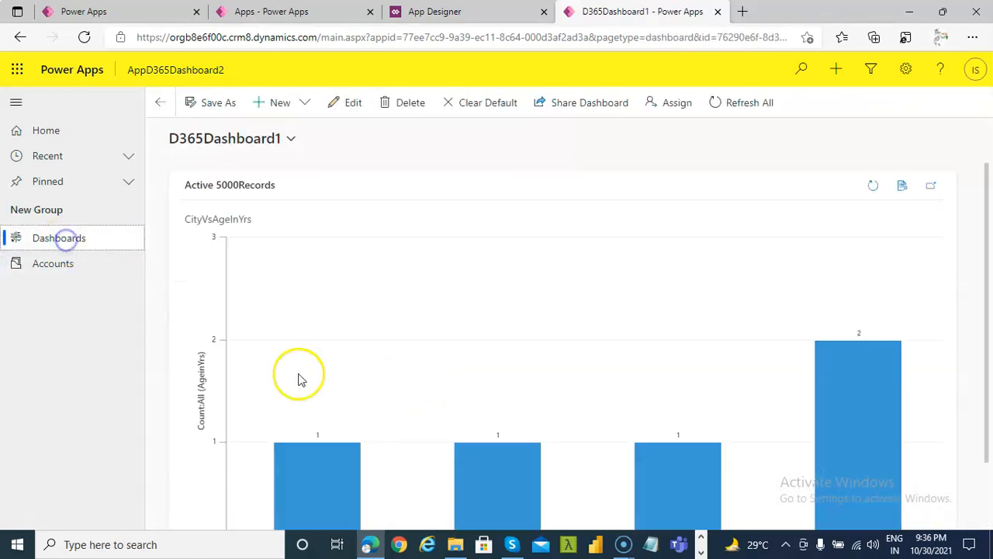